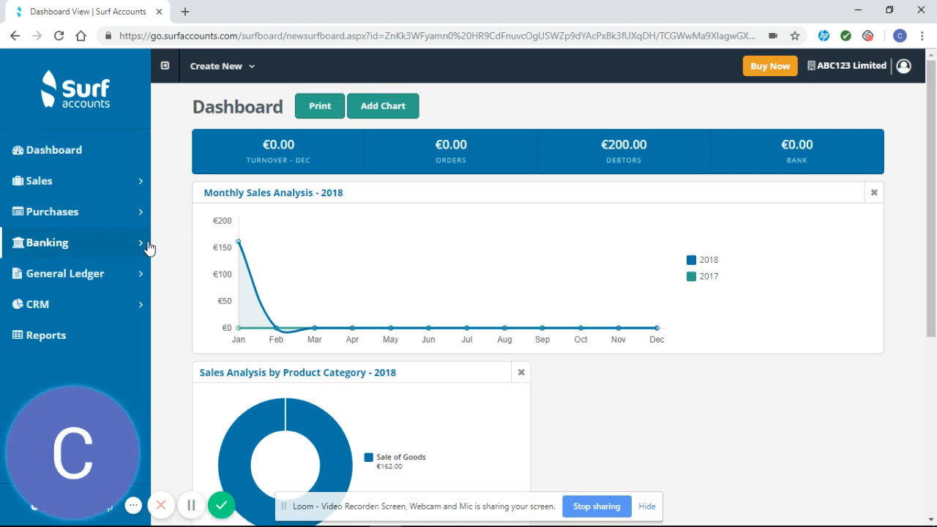
# Expand the Banking section in the sidebar to list receipts, payments and other options.
pyautogui.click(47, 243)
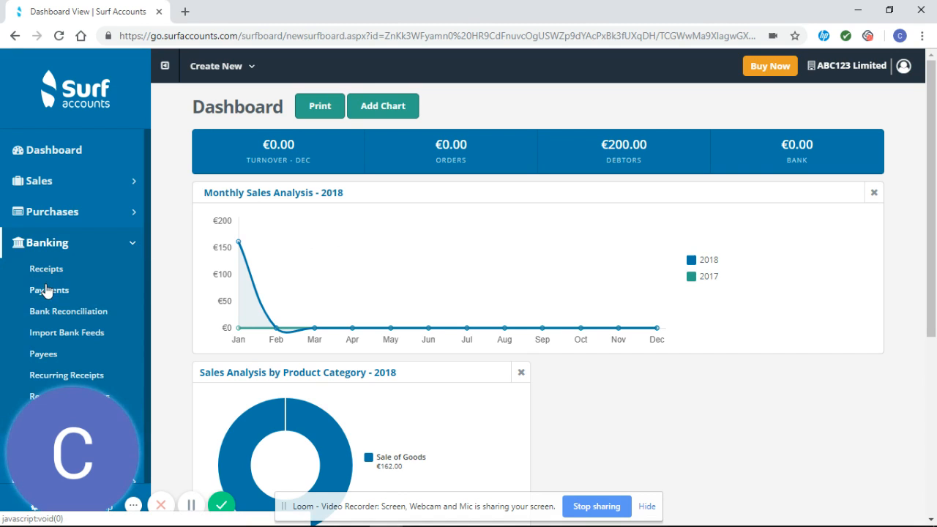
pyautogui.moveTo(47, 270)
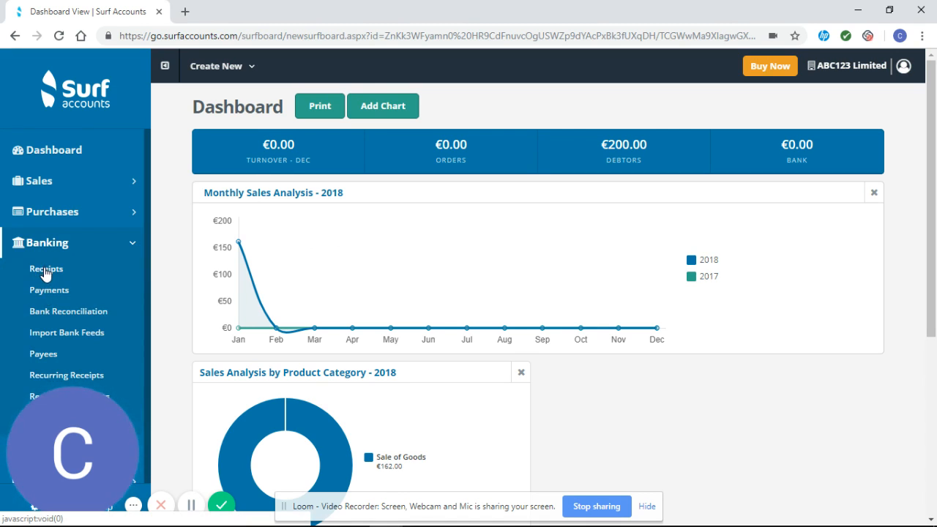
# Go to the customer Receipts list under Banking, currently empty.
pyautogui.click(45, 270)
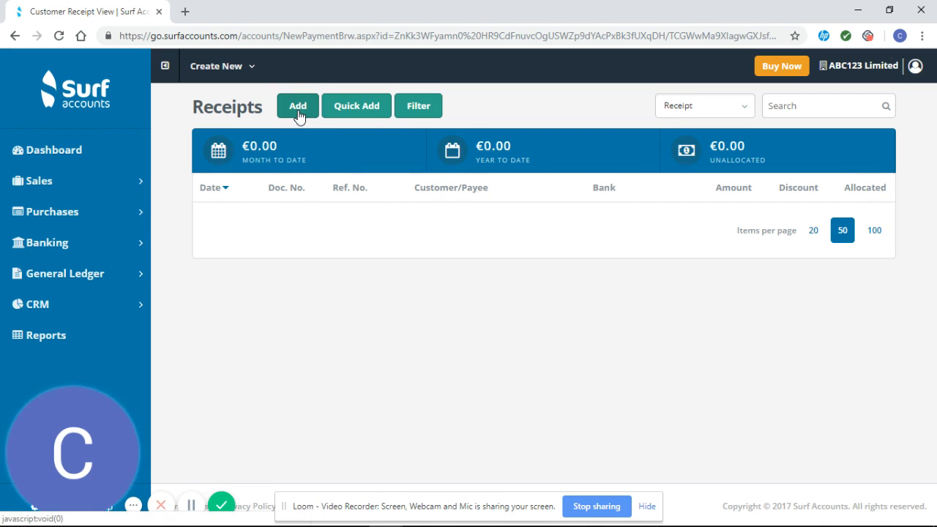
pyautogui.moveTo(358, 106)
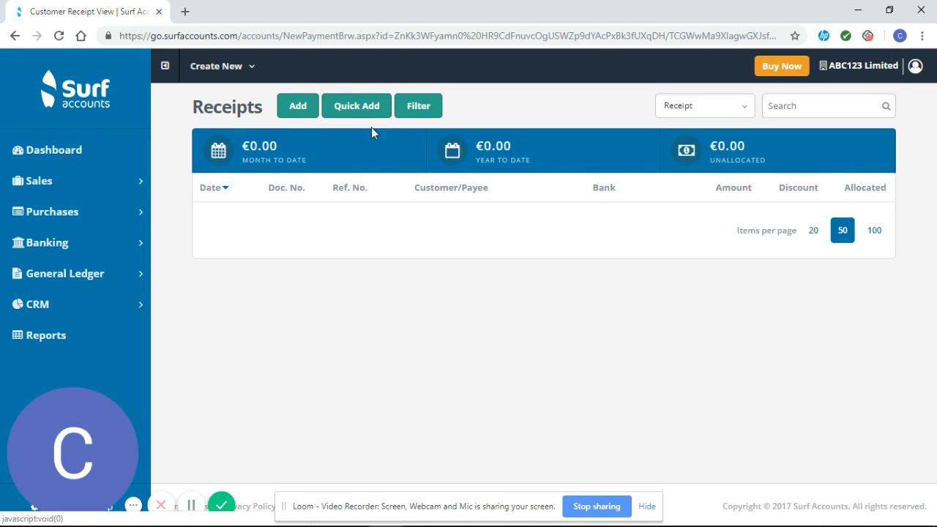
pyautogui.moveTo(369, 293)
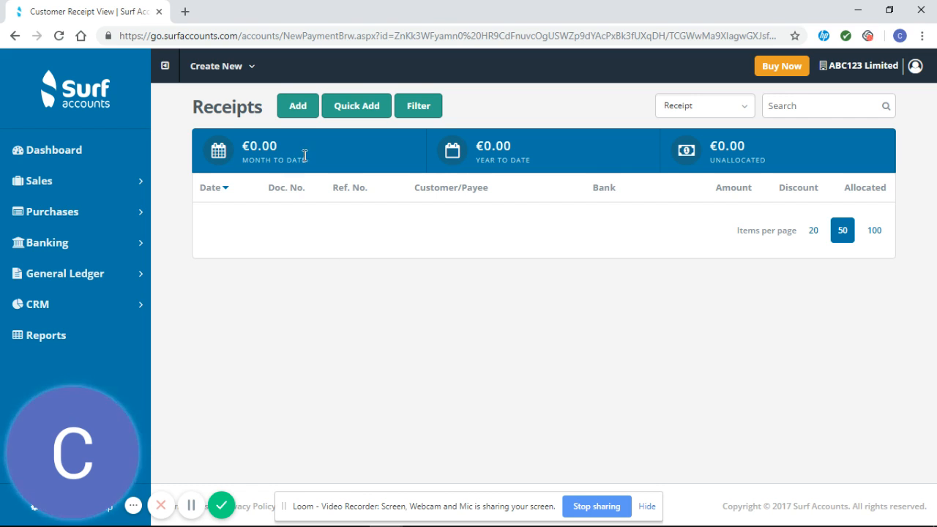
pyautogui.moveTo(357, 105)
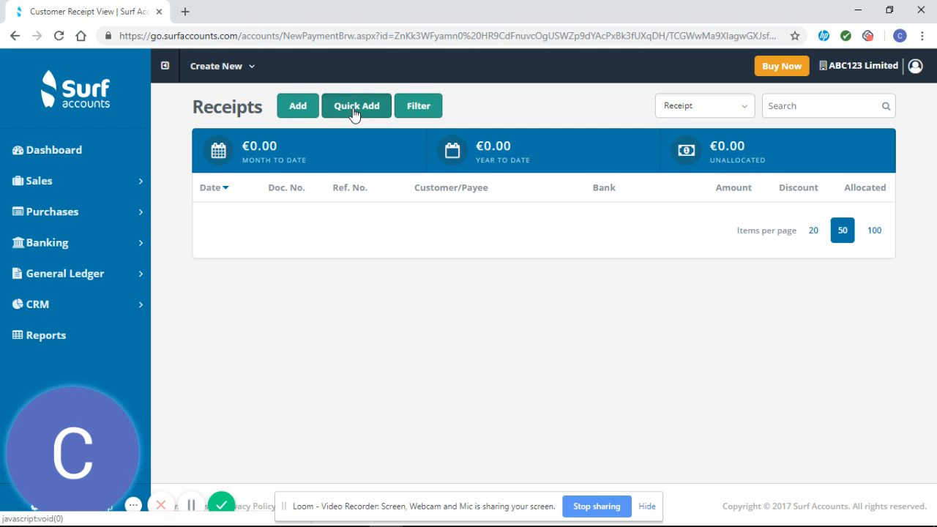
# Start a Quick Add receipt for the 771 Bank current account.
pyautogui.click(356, 106)
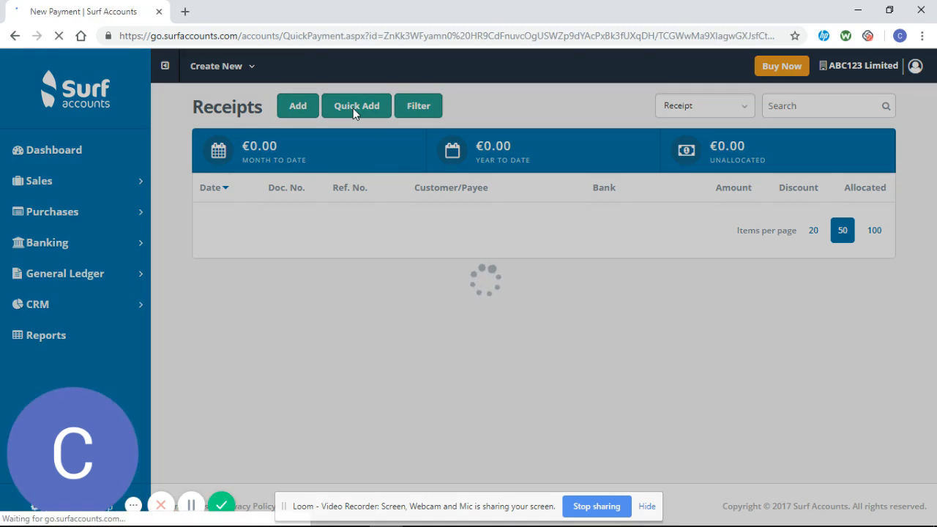
pyautogui.click(355, 106)
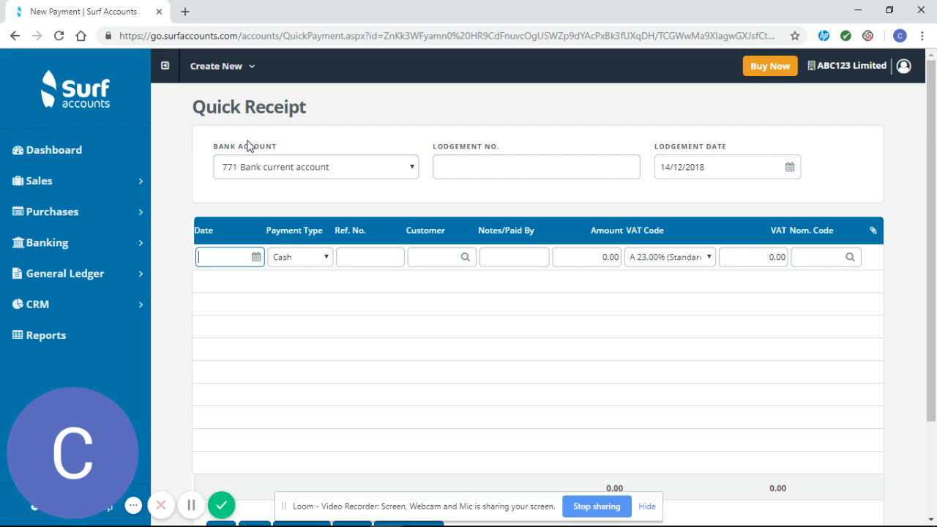
pyautogui.moveTo(305, 168)
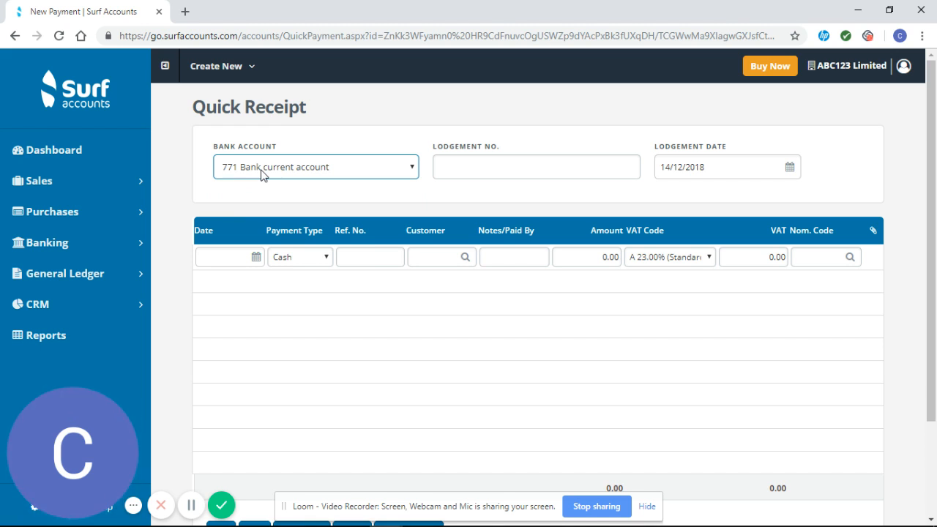
# Date the receipt line 01/03/2018 and keep EFT as its payment type.
pyautogui.click(717, 167)
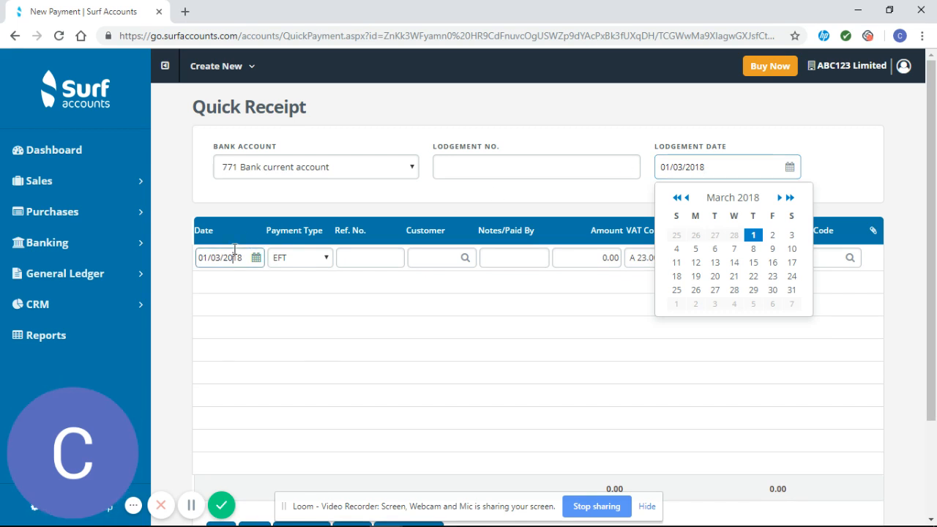
pyautogui.click(256, 257)
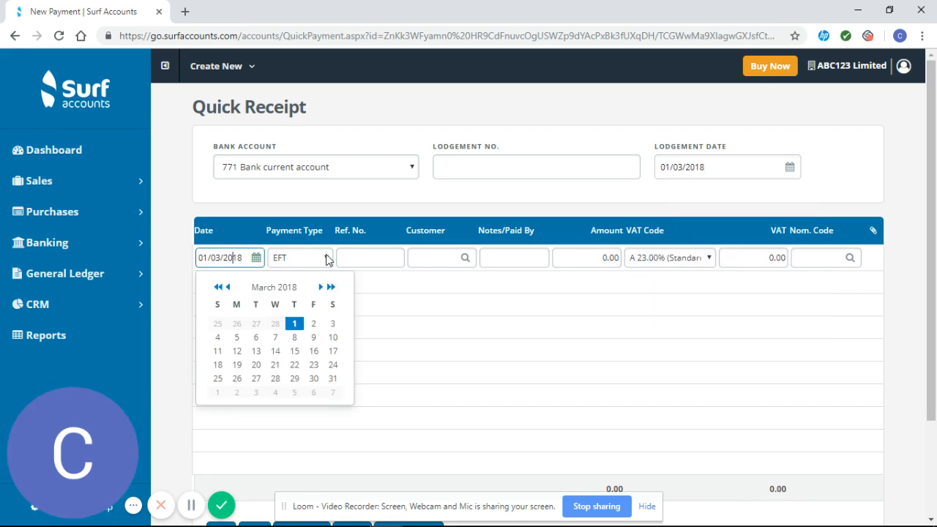
pyautogui.click(325, 257)
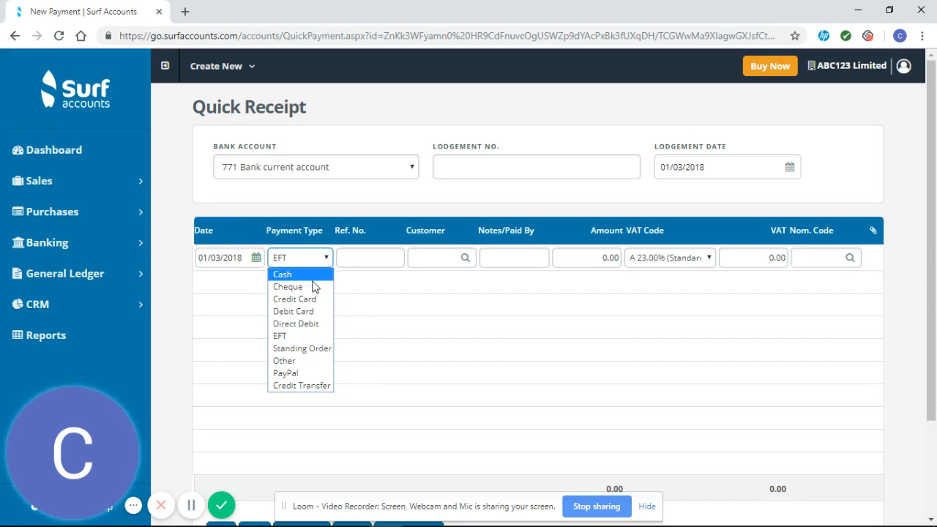
pyautogui.moveTo(296, 323)
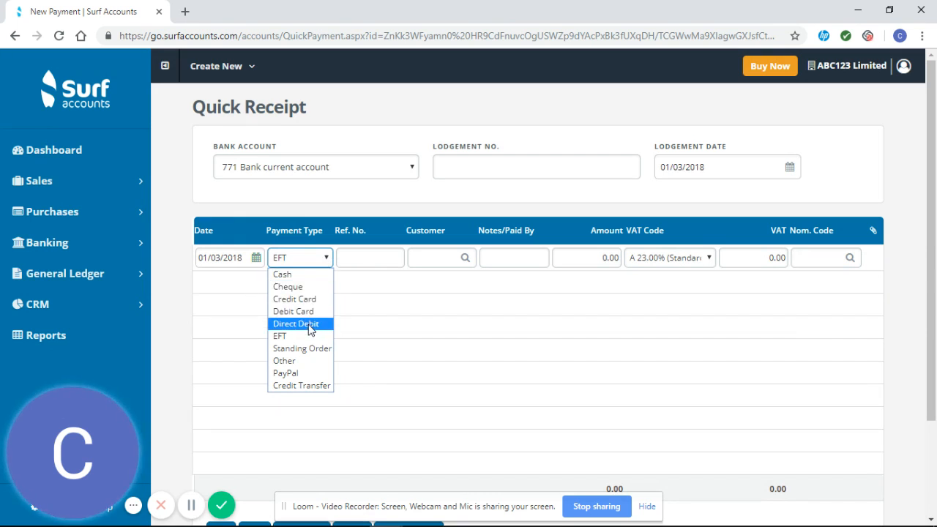
pyautogui.moveTo(308, 336)
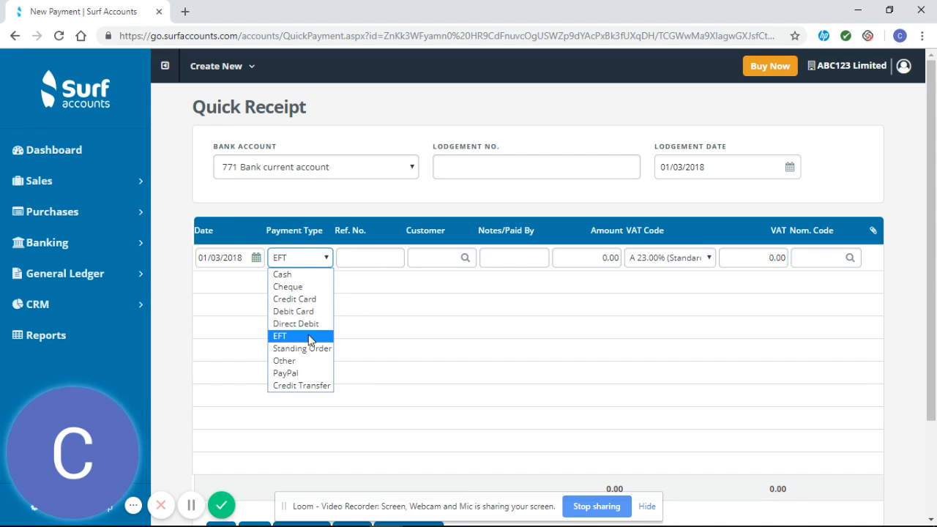
pyautogui.moveTo(308, 360)
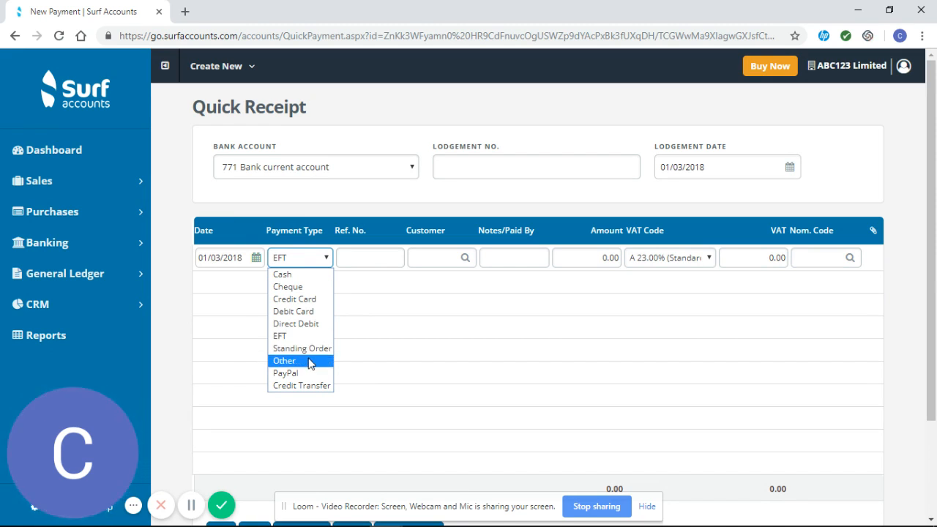
pyautogui.moveTo(299, 373)
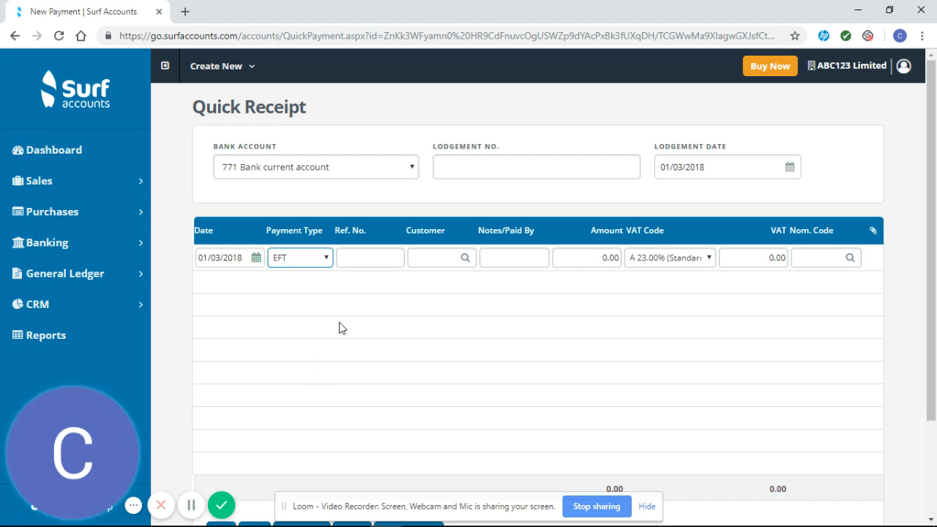
pyautogui.moveTo(466, 258)
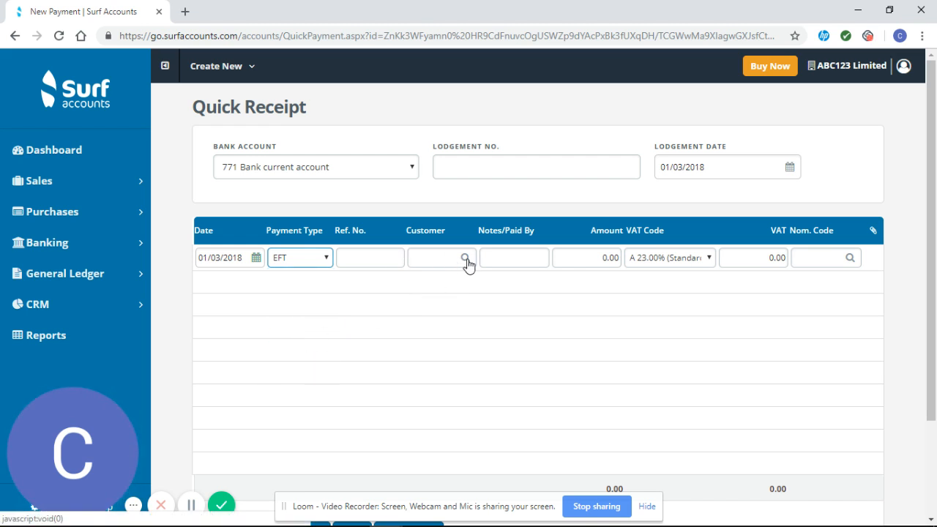
# Choose customer Stark 1 (STA003) and enter a receipt amount of 200.
pyautogui.click(465, 258)
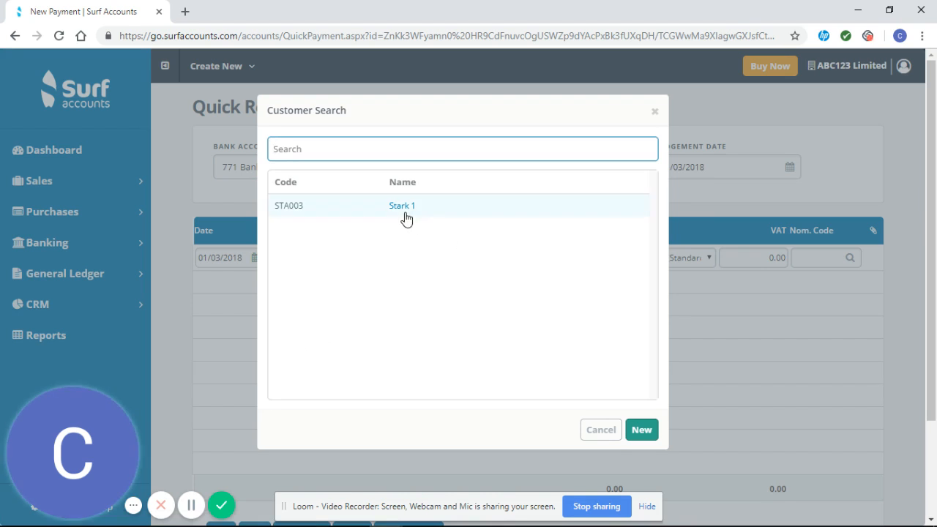
pyautogui.click(401, 205)
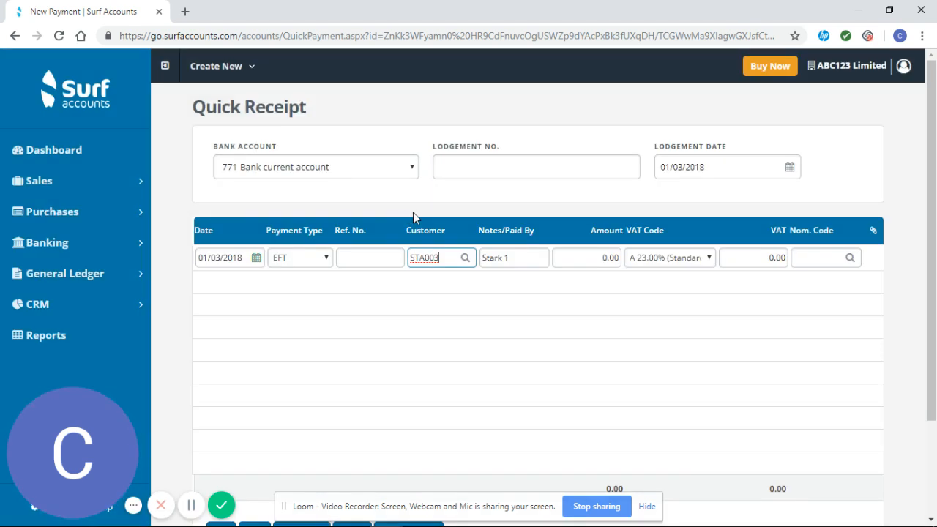
pyautogui.click(586, 258)
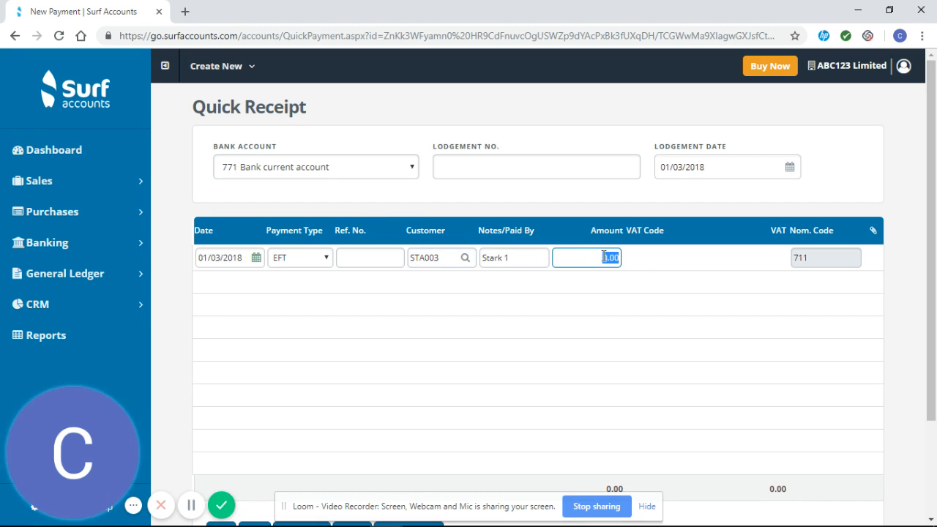
pyautogui.write('200')
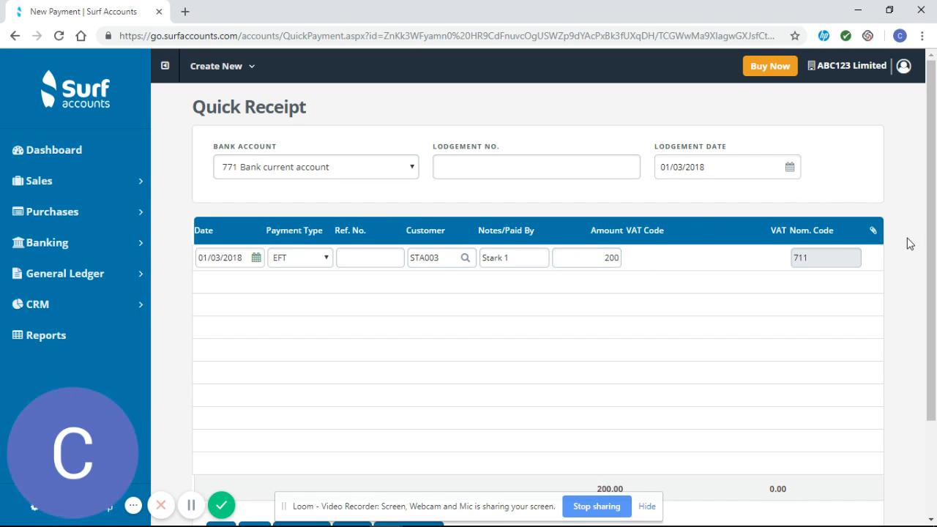
pyautogui.moveTo(655, 260)
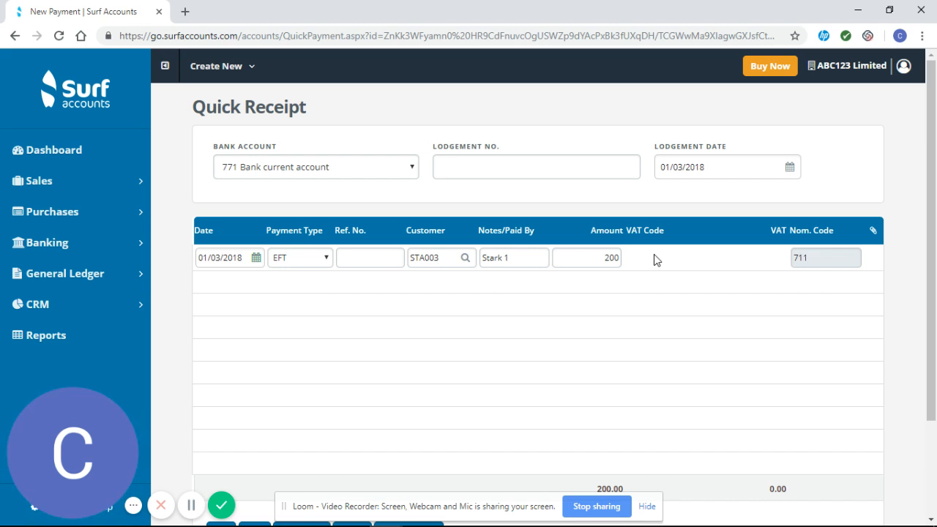
pyautogui.moveTo(699, 279)
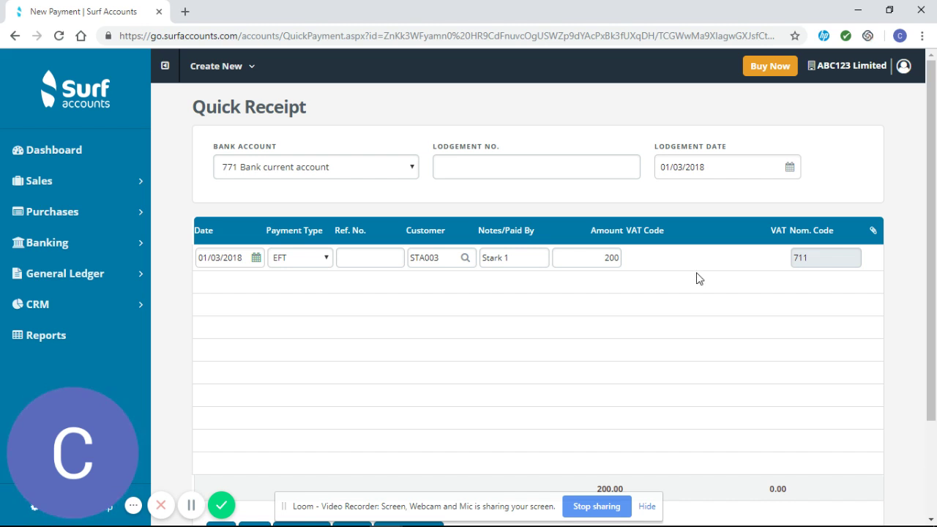
# Scroll down past the completed 200 receipt line with nominal 711 to the form buttons.
pyautogui.scroll(-3)
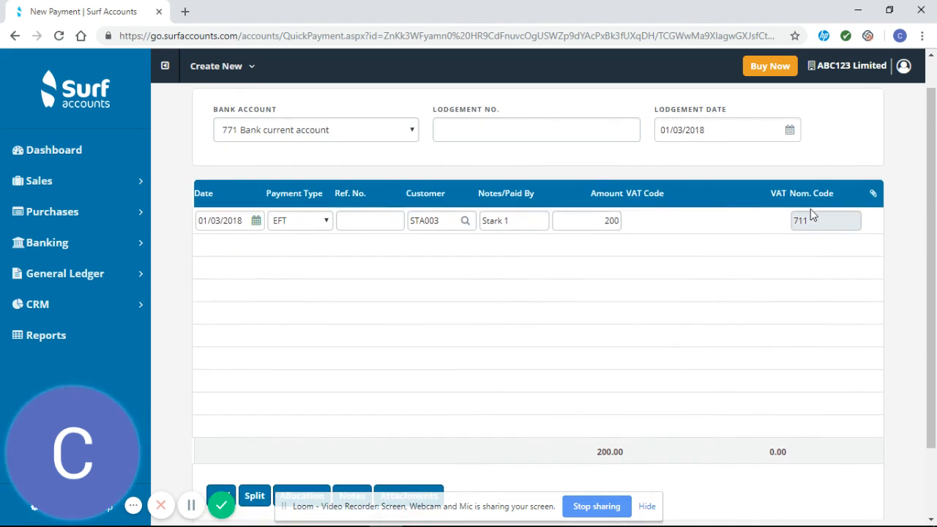
pyautogui.moveTo(818, 214)
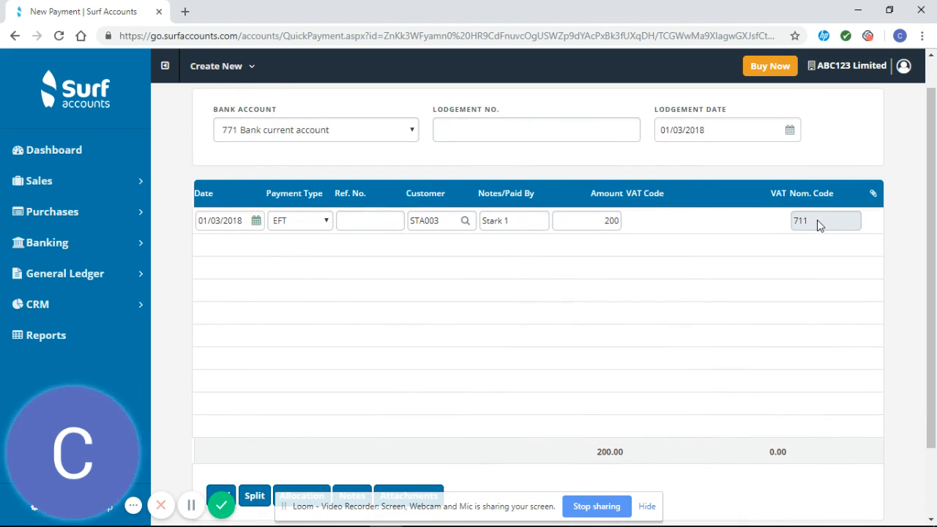
pyautogui.moveTo(231, 143)
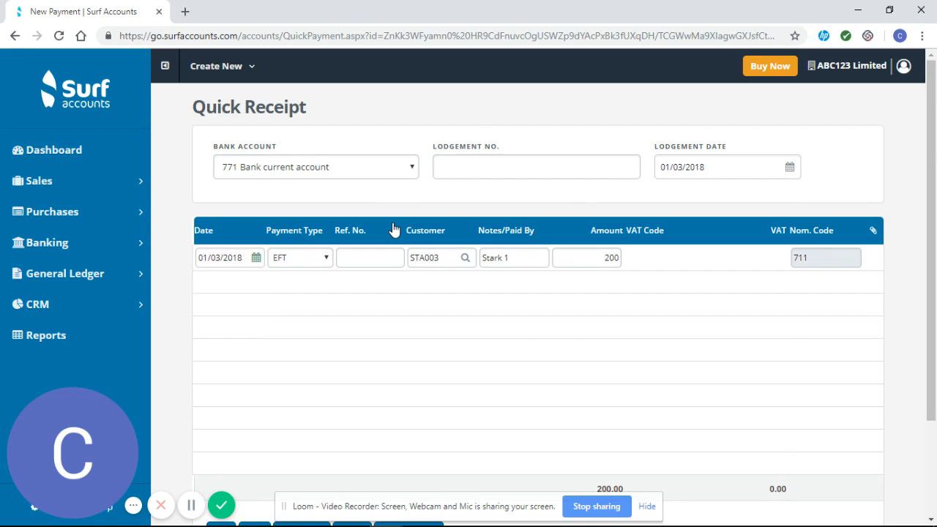
pyautogui.scroll(-3)
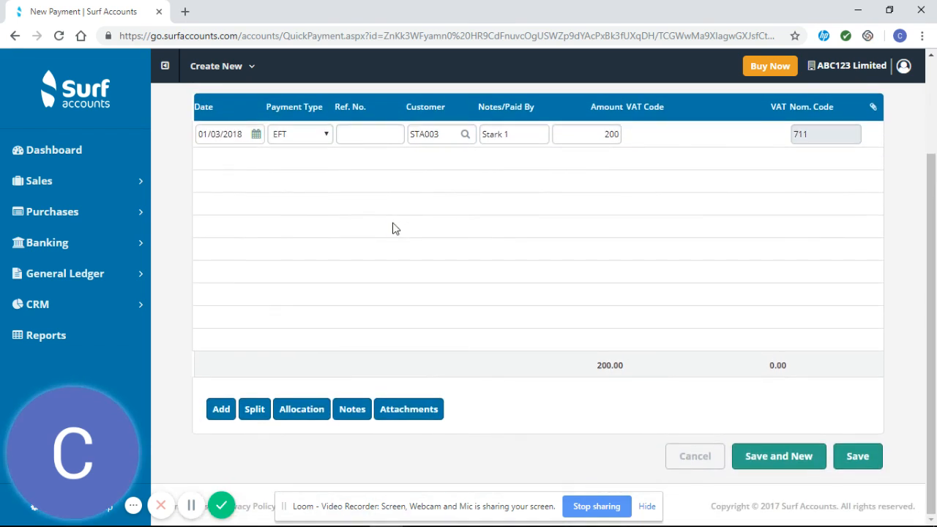
pyautogui.moveTo(347, 342)
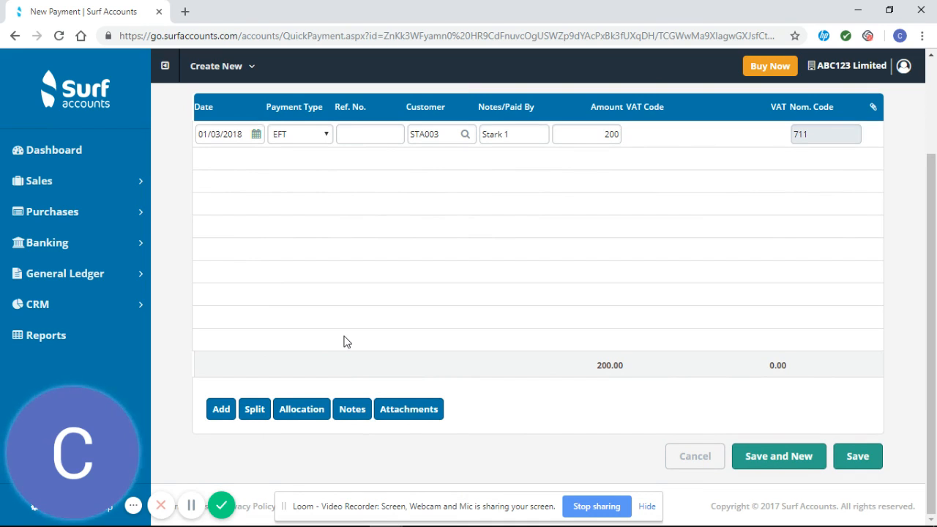
# Allocate the 200 receipt in full against invoice 8888 and save the allocation.
pyautogui.click(302, 408)
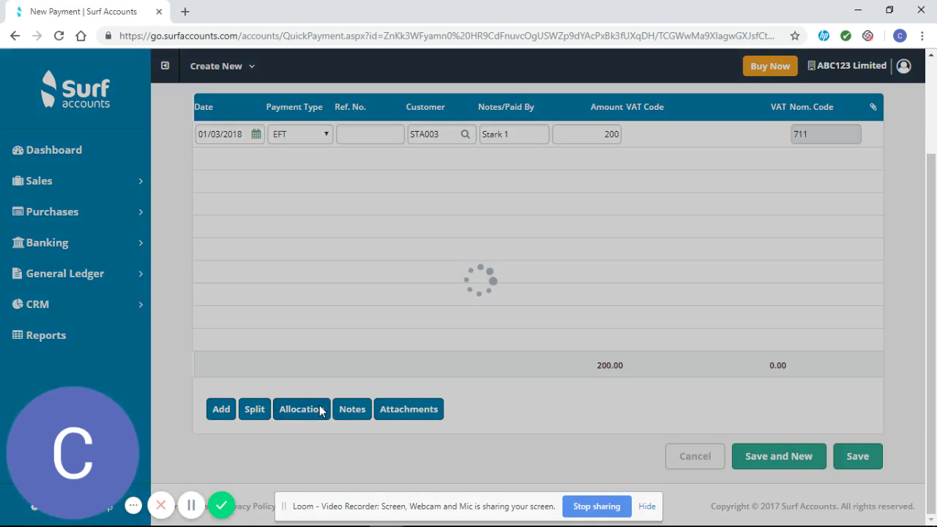
pyautogui.click(299, 408)
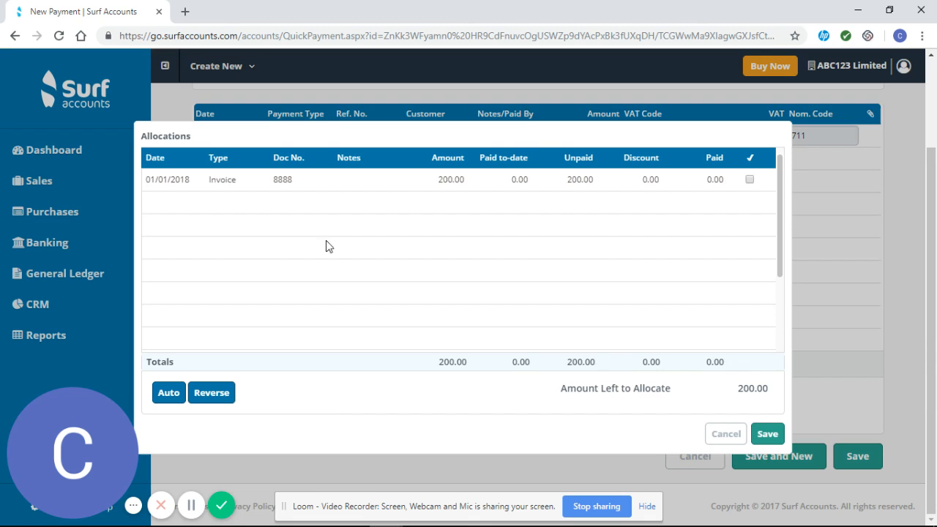
pyautogui.moveTo(250, 190)
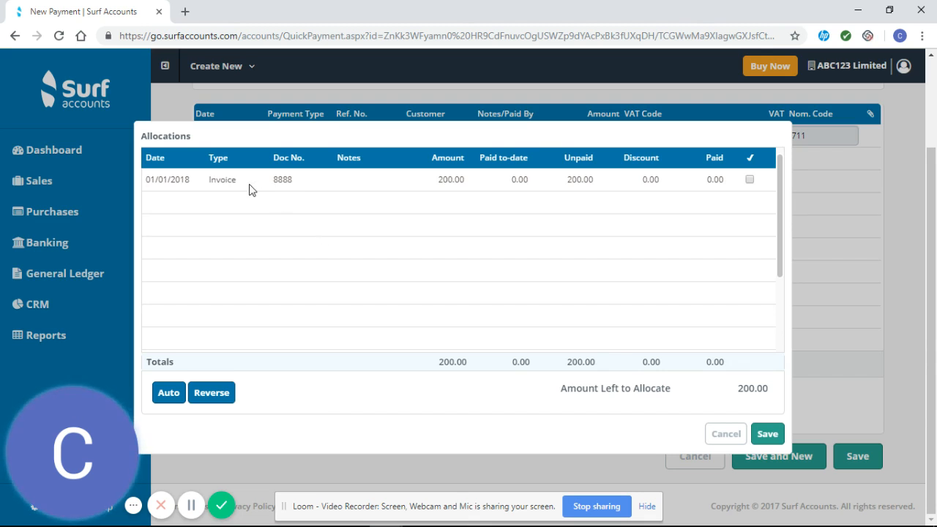
pyautogui.moveTo(256, 189)
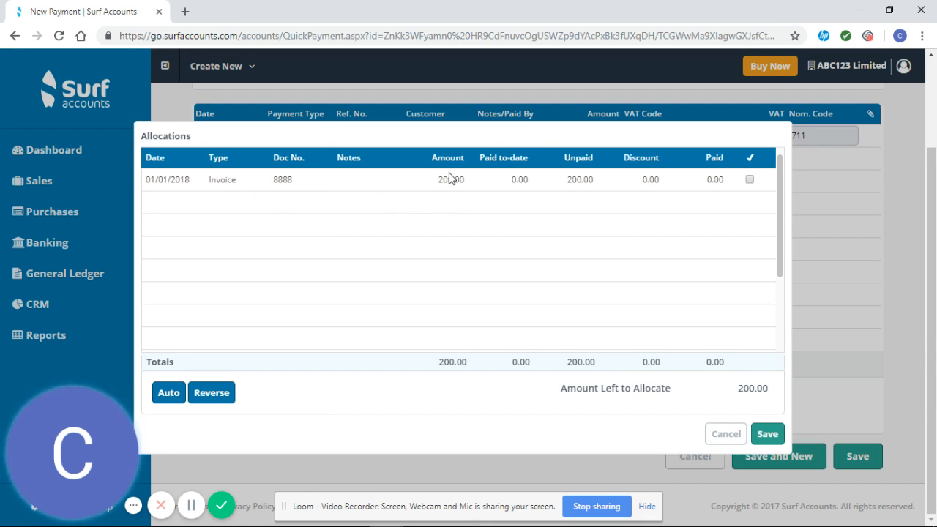
pyautogui.moveTo(592, 199)
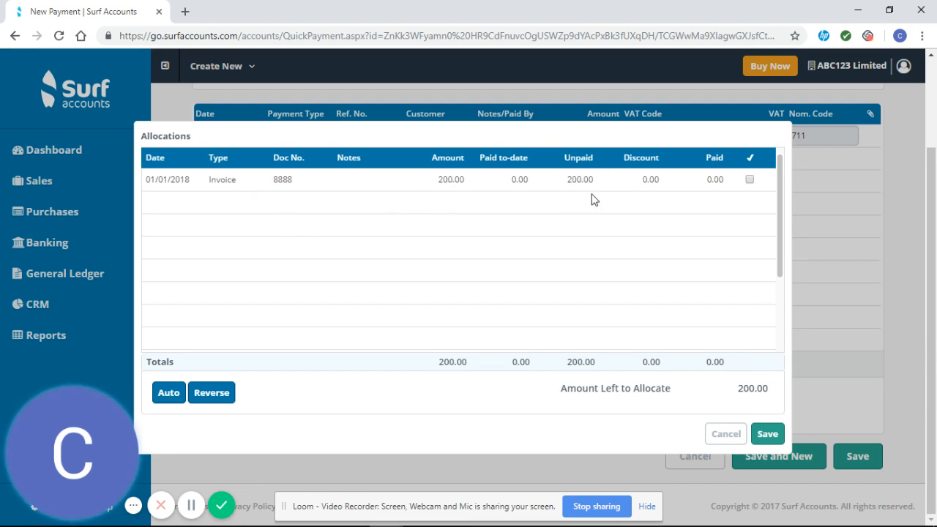
pyautogui.moveTo(697, 199)
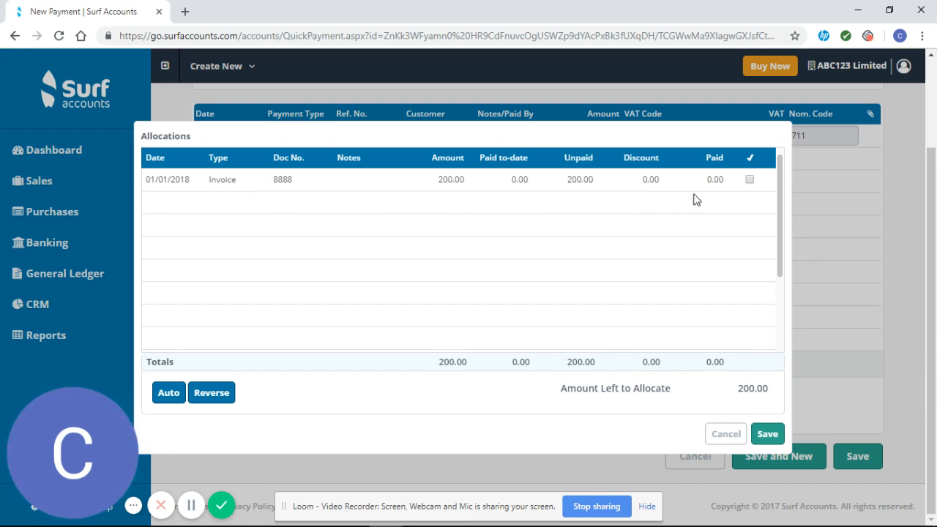
pyautogui.moveTo(758, 401)
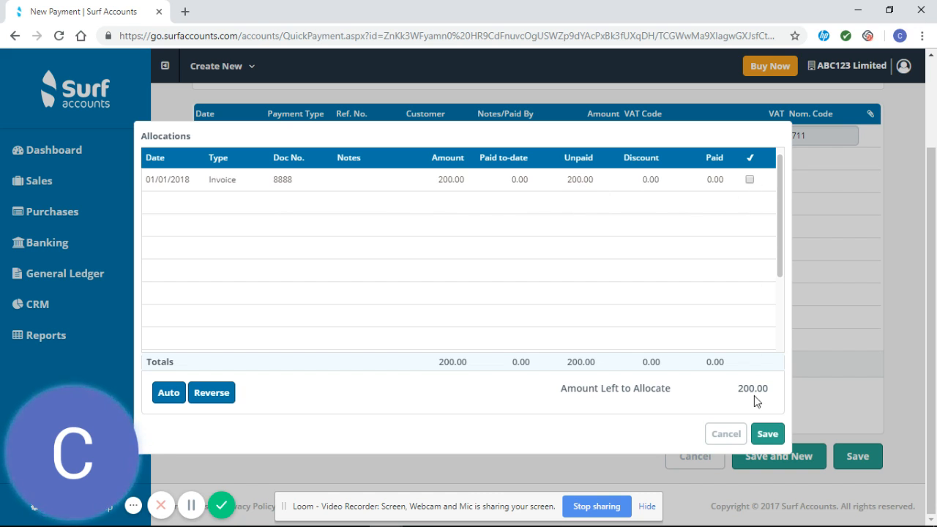
pyautogui.moveTo(749, 183)
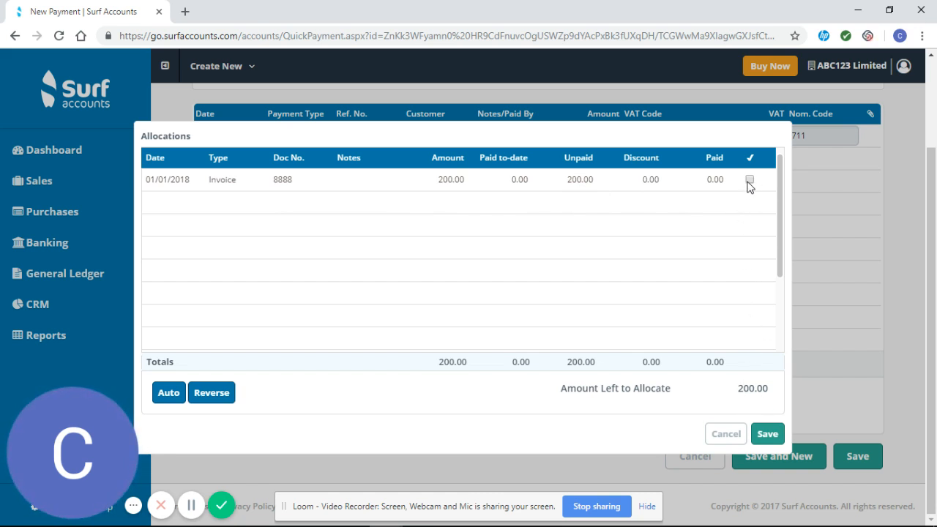
pyautogui.click(750, 179)
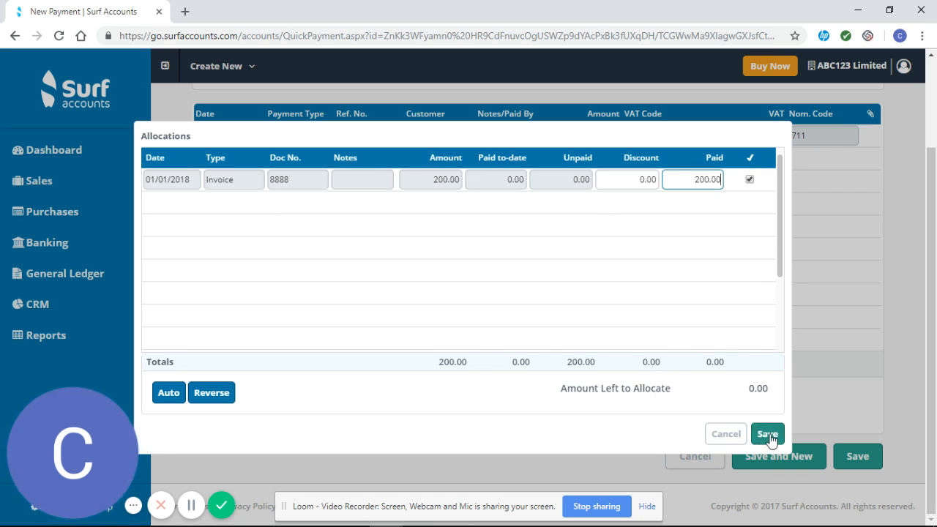
pyautogui.click(767, 433)
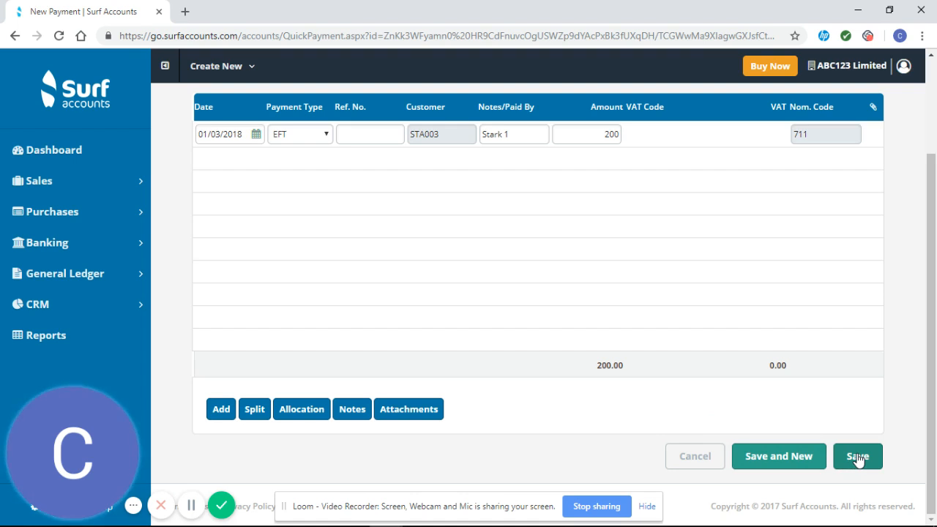
# Save the allocated Stark receipt, listed as RCPT 1.
pyautogui.click(858, 457)
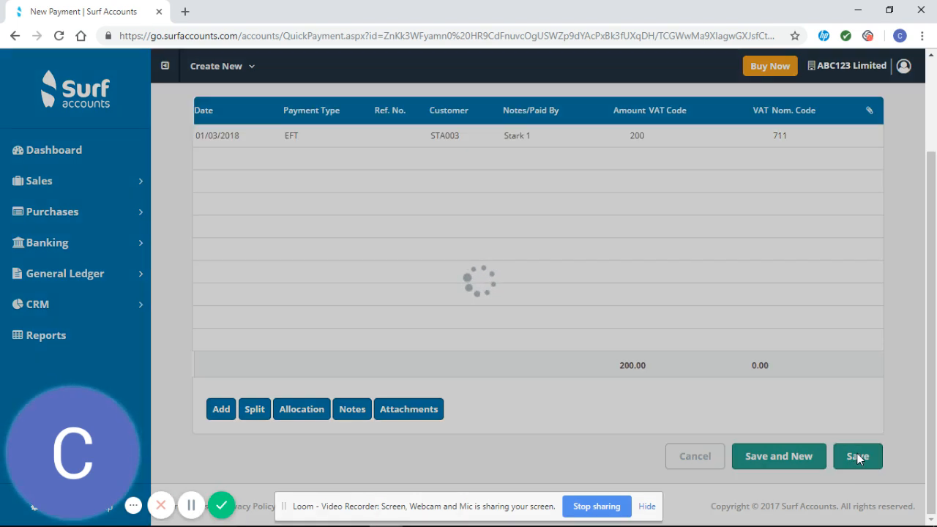
pyautogui.click(857, 457)
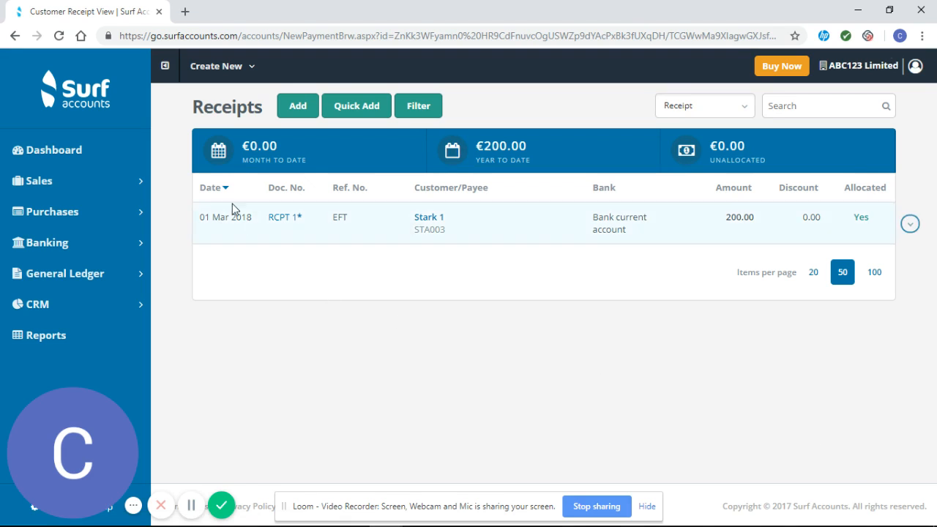
pyautogui.moveTo(226, 230)
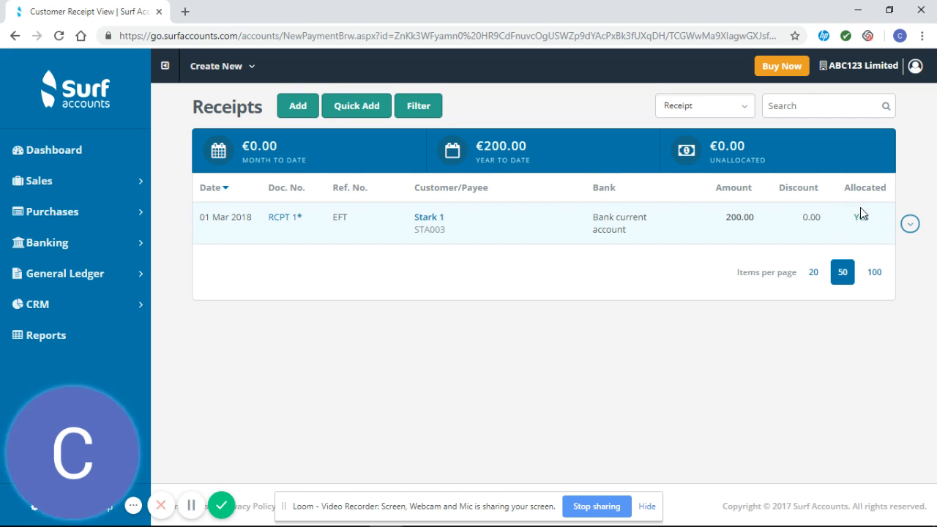
pyautogui.moveTo(862, 218)
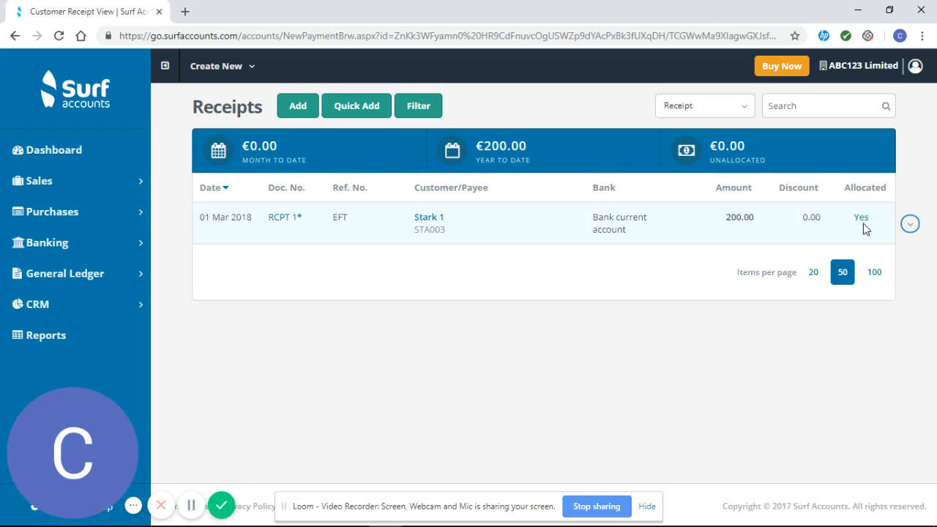
pyautogui.moveTo(422, 344)
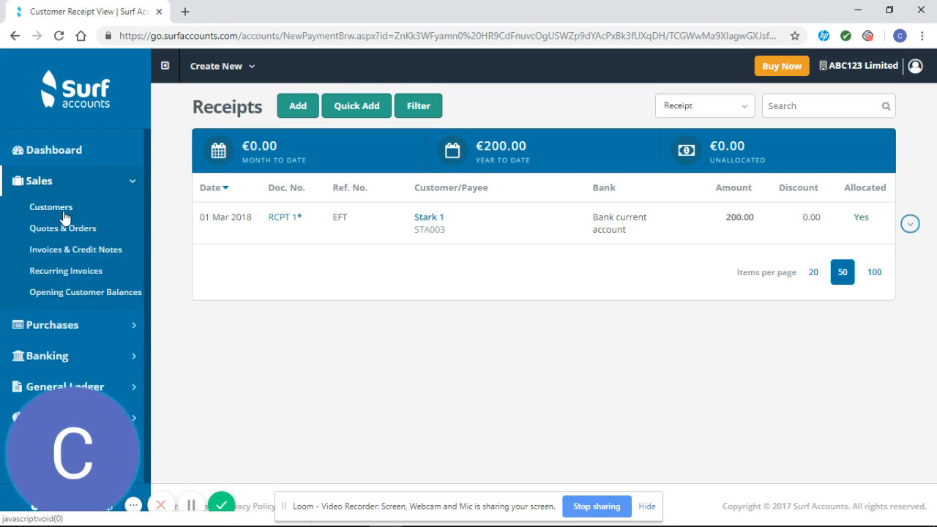
# View the Customers list to confirm Stark 1 (STA003) has a €0.00 balance.
pyautogui.click(50, 206)
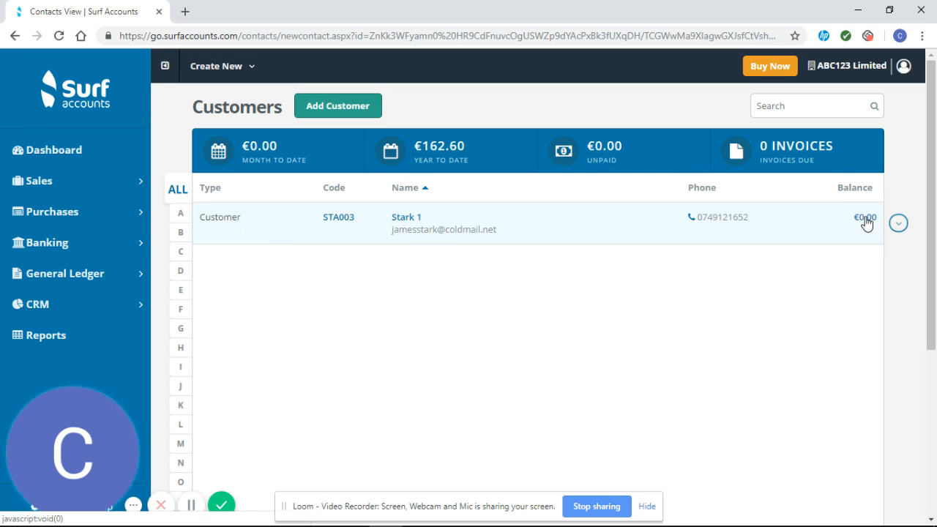
pyautogui.moveTo(866, 231)
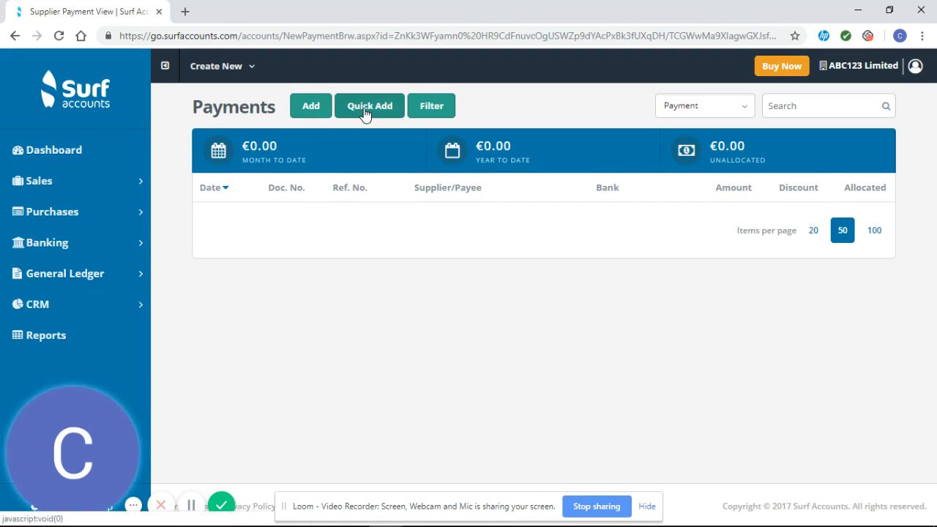
# Start a quick supplier payment dated 28/02/2018 to Ireland Electric.
pyautogui.click(369, 105)
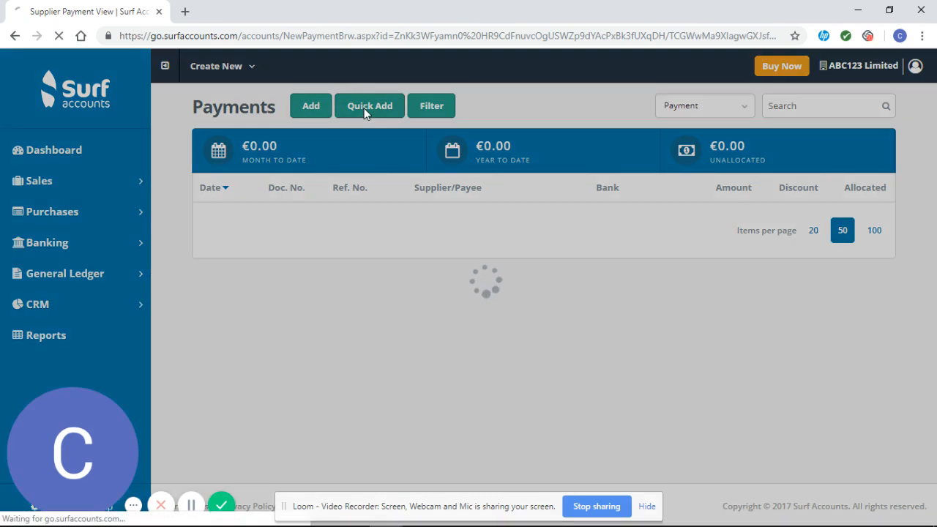
pyautogui.click(369, 105)
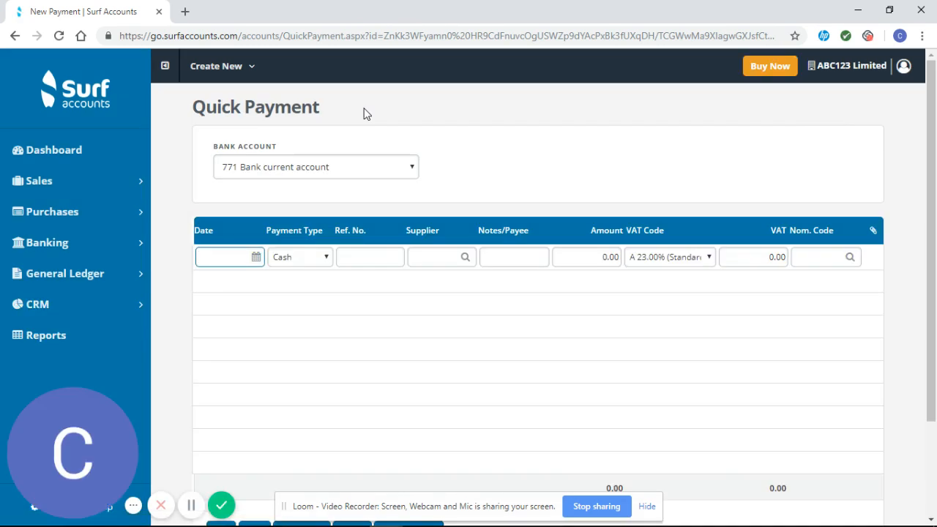
pyautogui.write('28/')
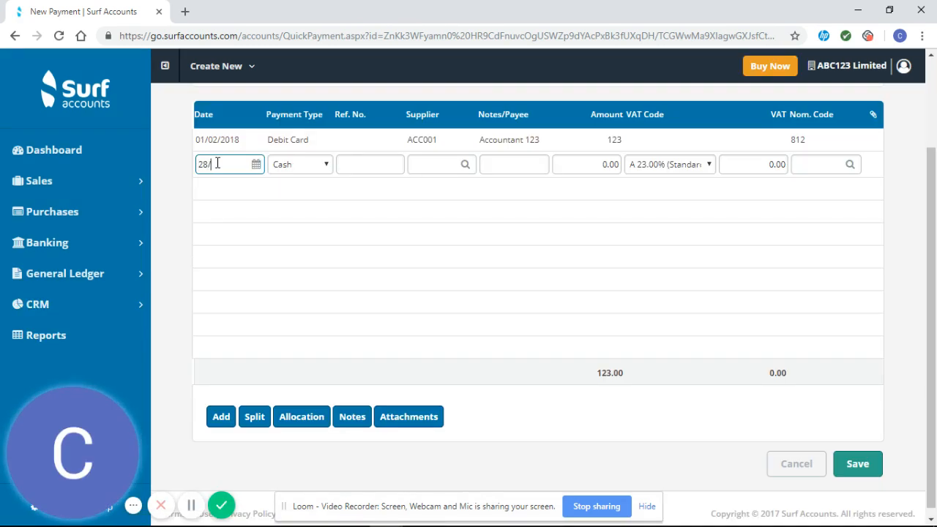
pyautogui.write('01/2018')
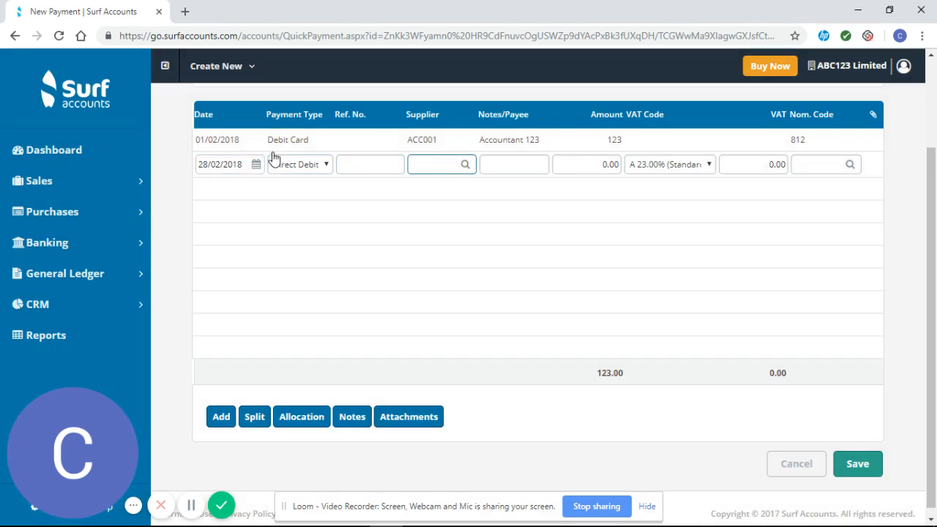
pyautogui.click(464, 164)
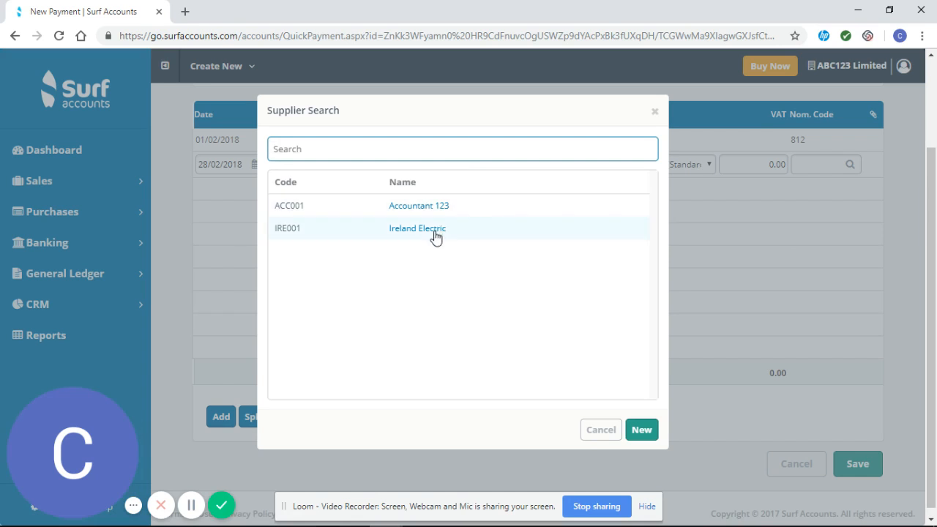
pyautogui.click(417, 228)
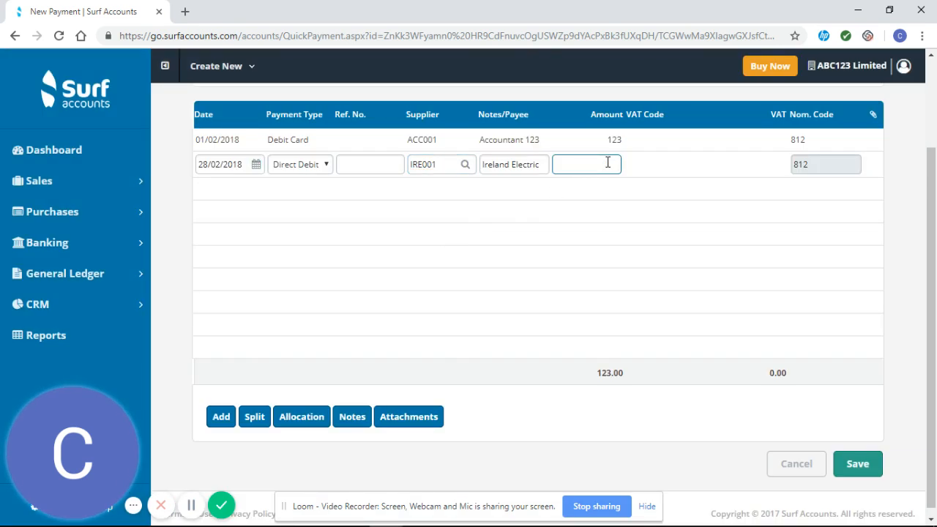
# Enter the amount 56.75 and save the direct-debit payment as PAY 2.
pyautogui.write('54')
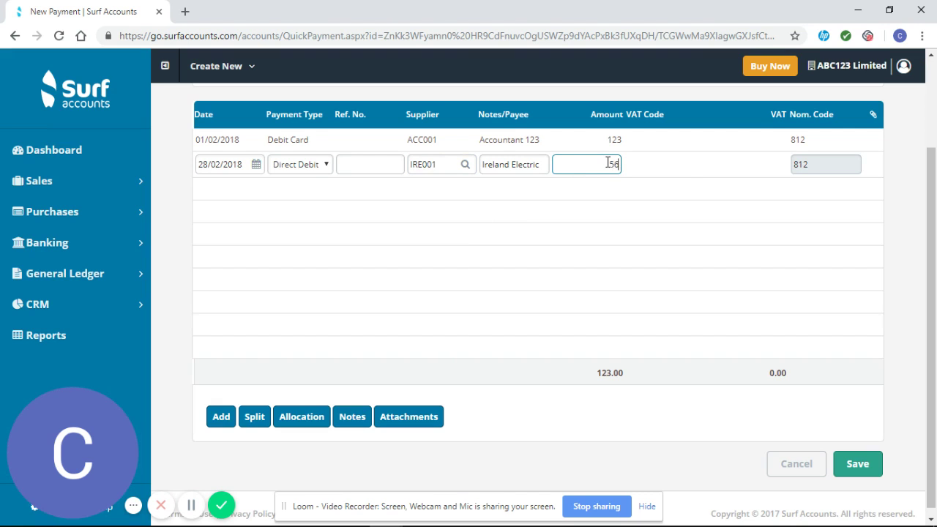
pyautogui.write('56.75')
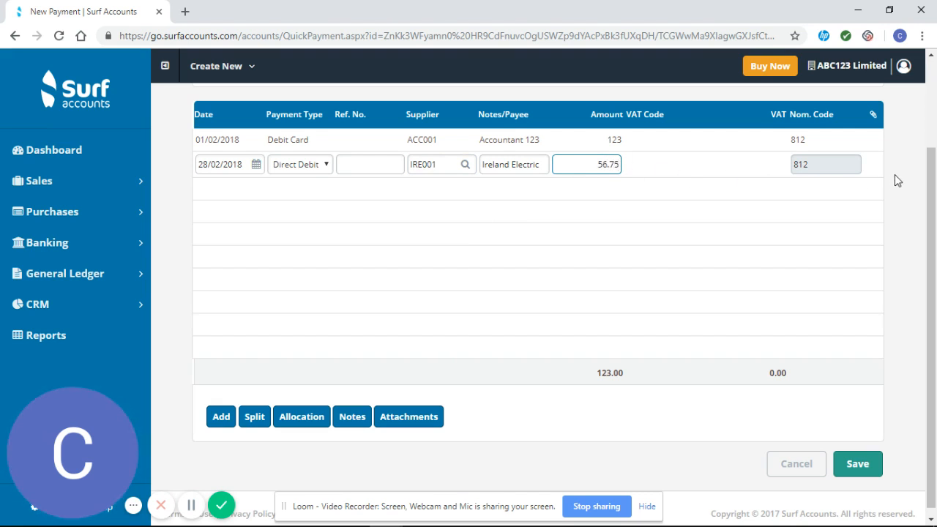
pyautogui.click(738, 176)
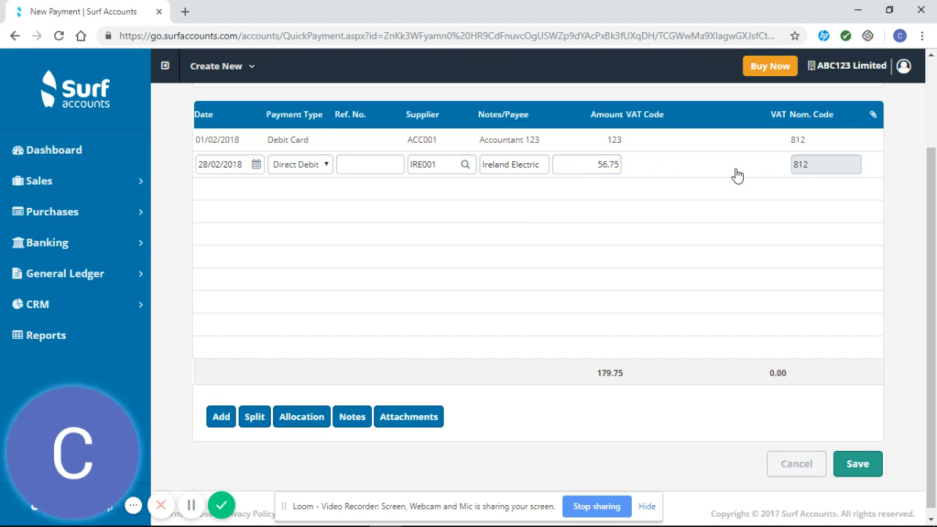
pyautogui.moveTo(802, 264)
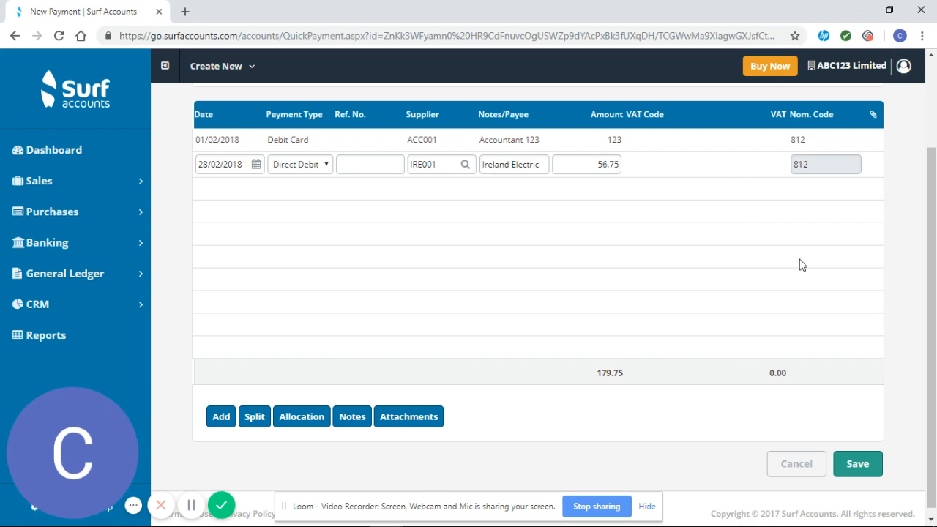
pyautogui.click(858, 463)
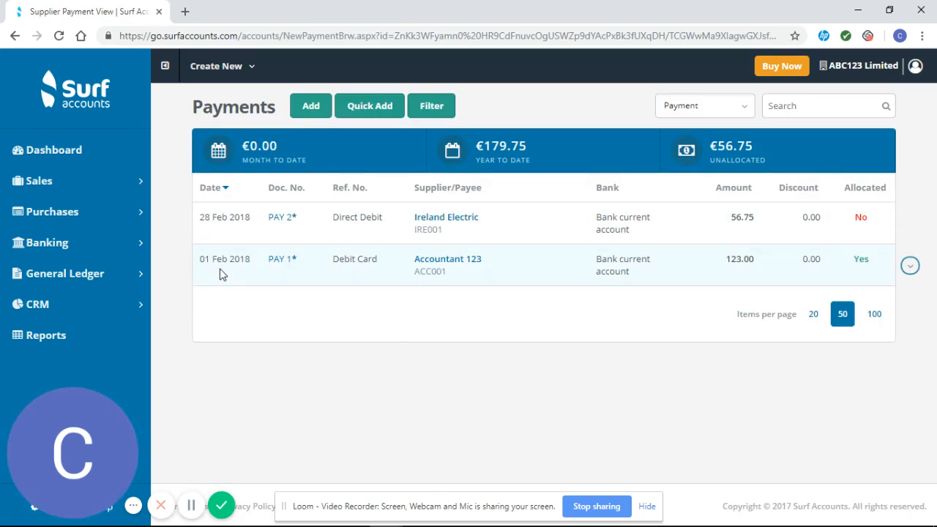
pyautogui.moveTo(439, 264)
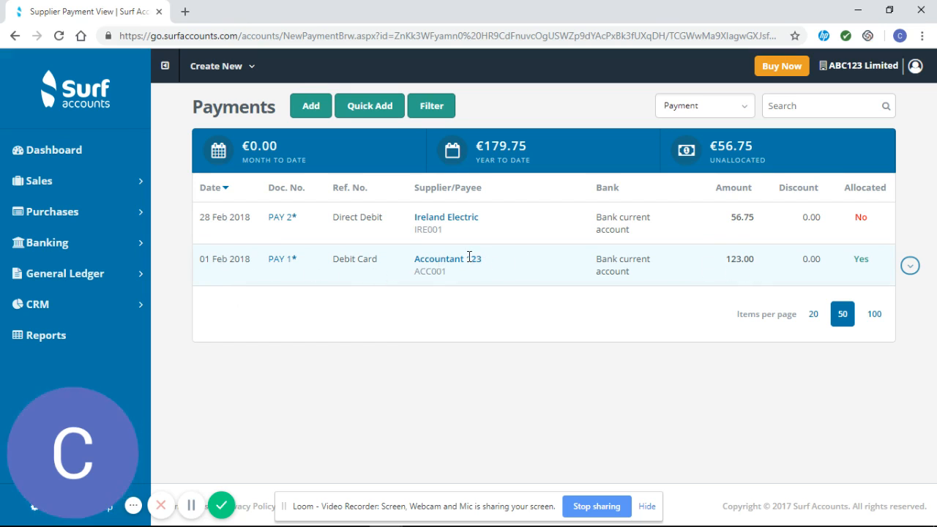
pyautogui.moveTo(868, 271)
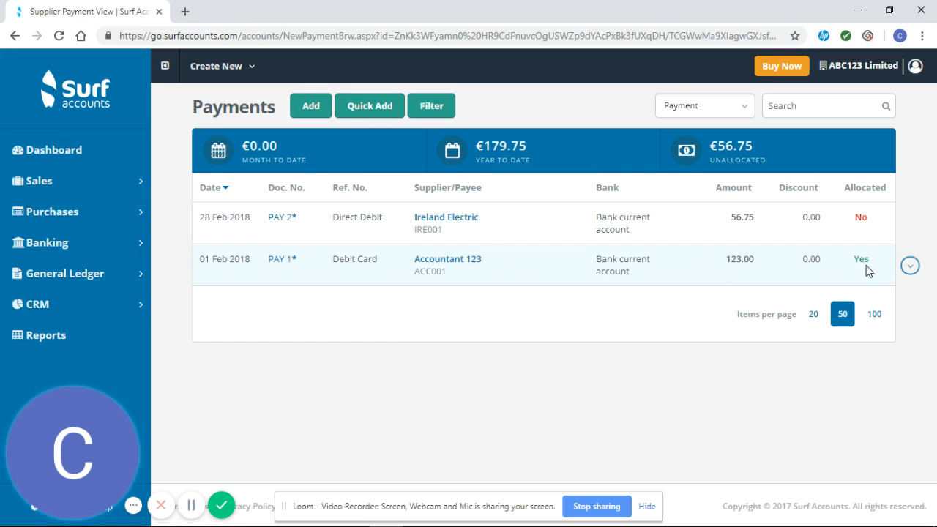
pyautogui.moveTo(597, 228)
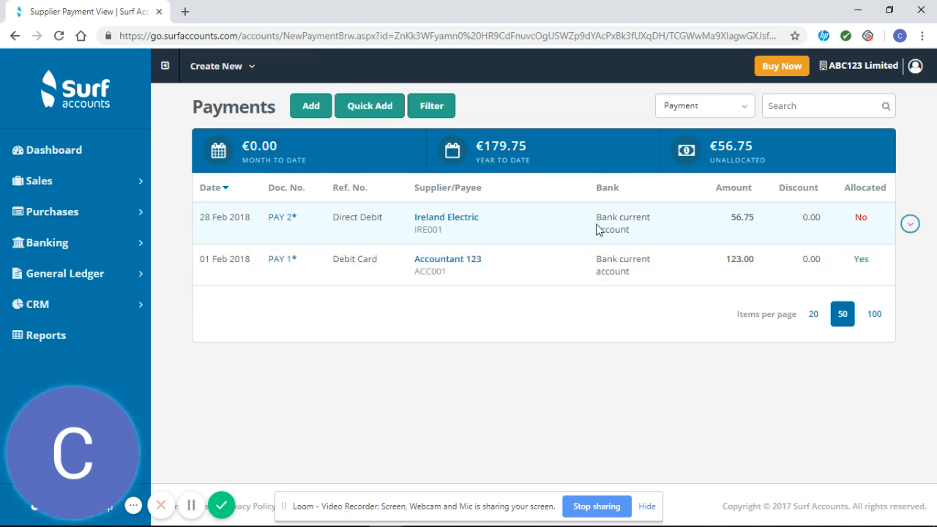
pyautogui.moveTo(844, 225)
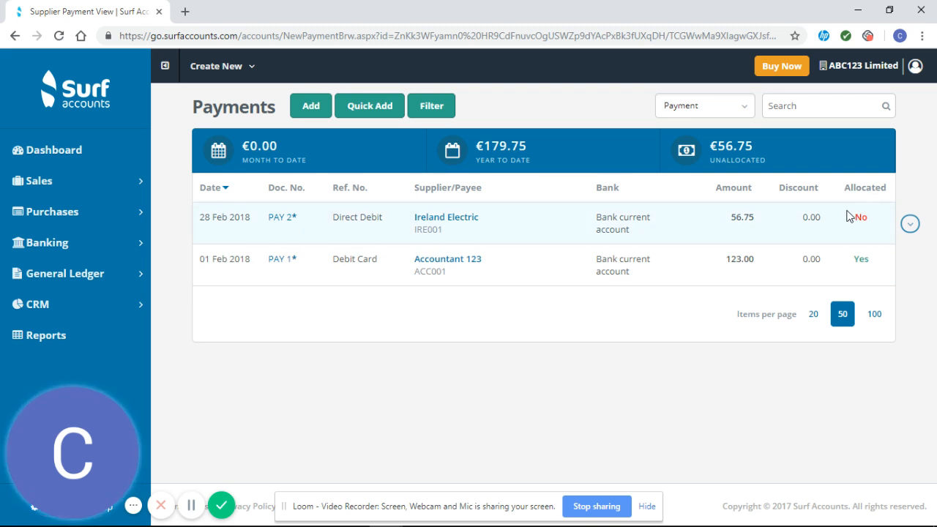
pyautogui.moveTo(840, 229)
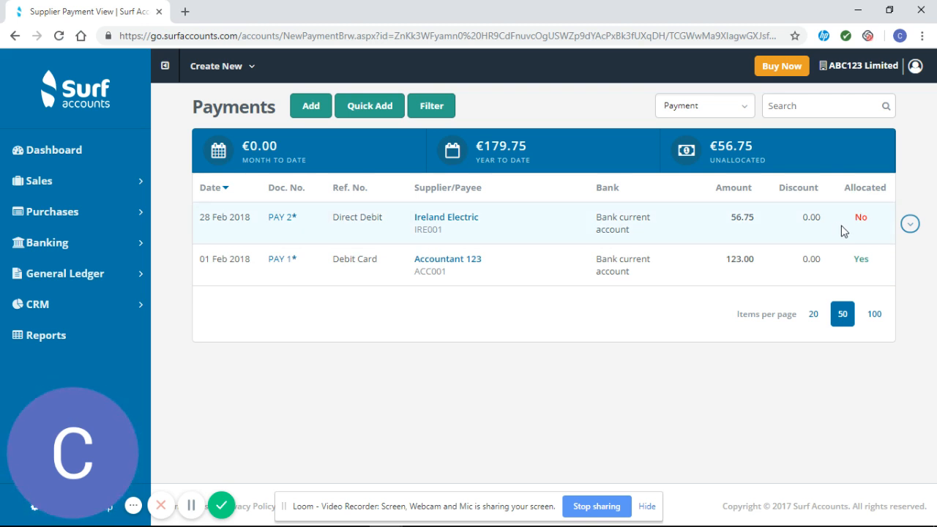
# From the PAY 2 row actions, allocate the full 56.75 against invoice 2222.
pyautogui.click(910, 226)
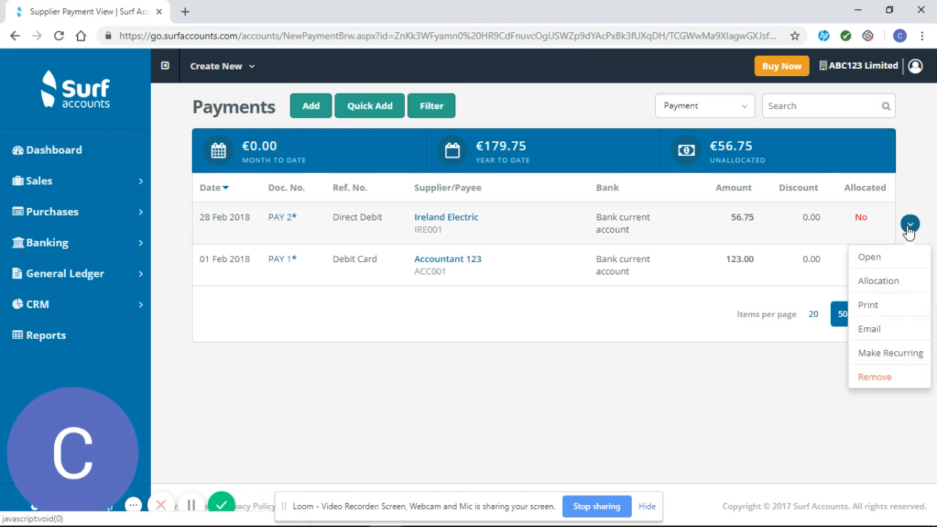
pyautogui.click(878, 281)
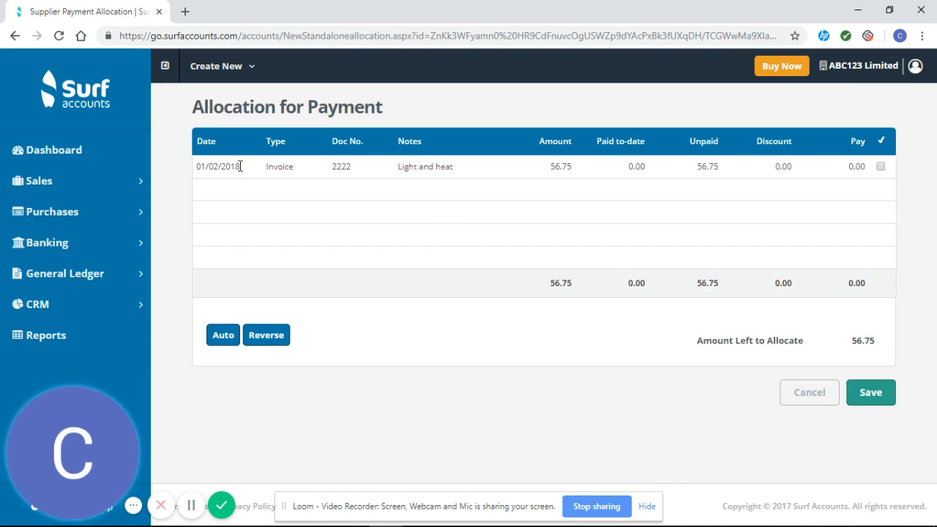
pyautogui.moveTo(535, 164)
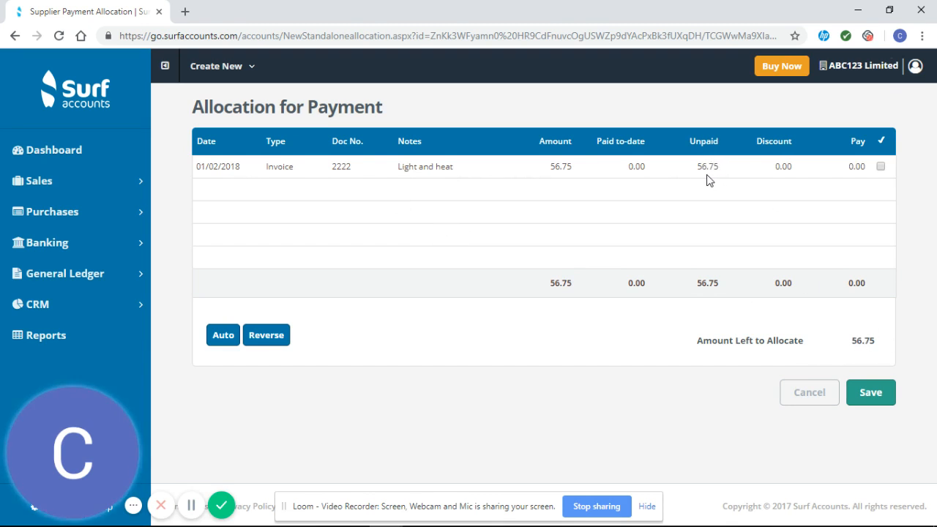
pyautogui.moveTo(861, 343)
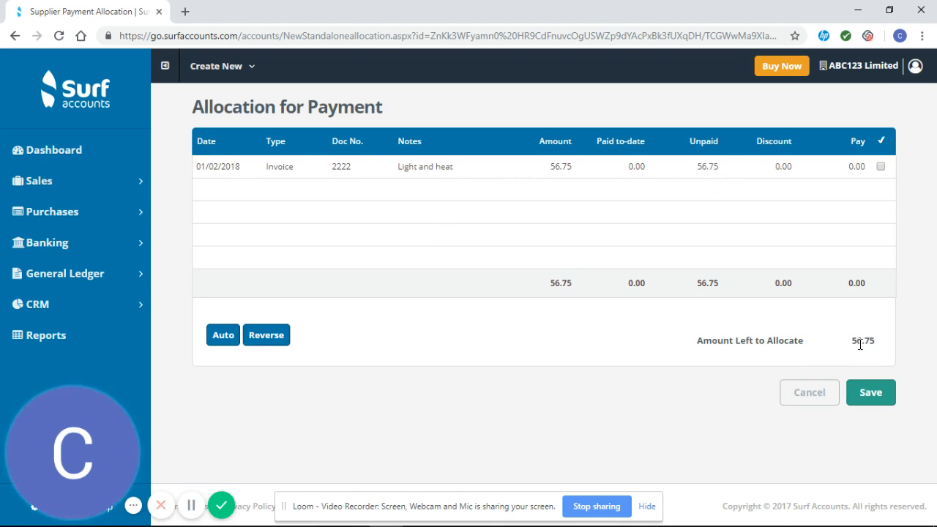
pyautogui.moveTo(884, 182)
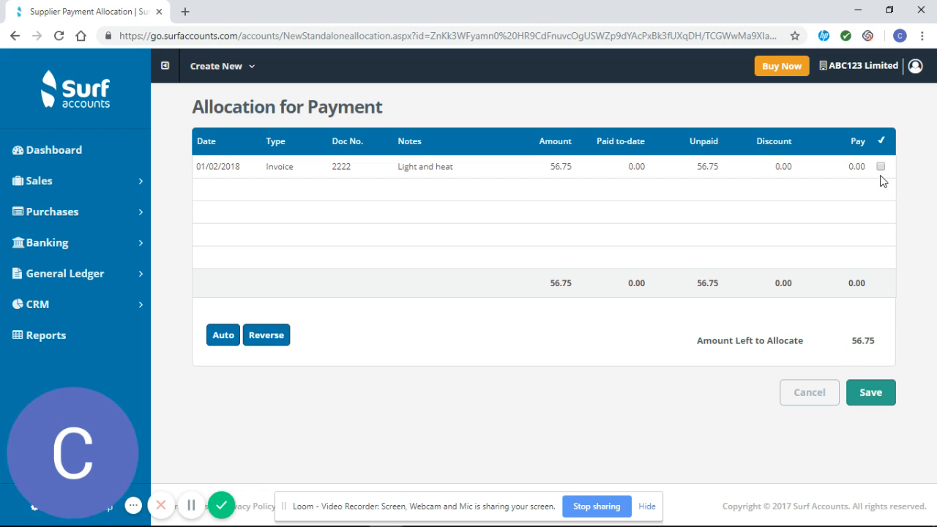
pyautogui.click(880, 167)
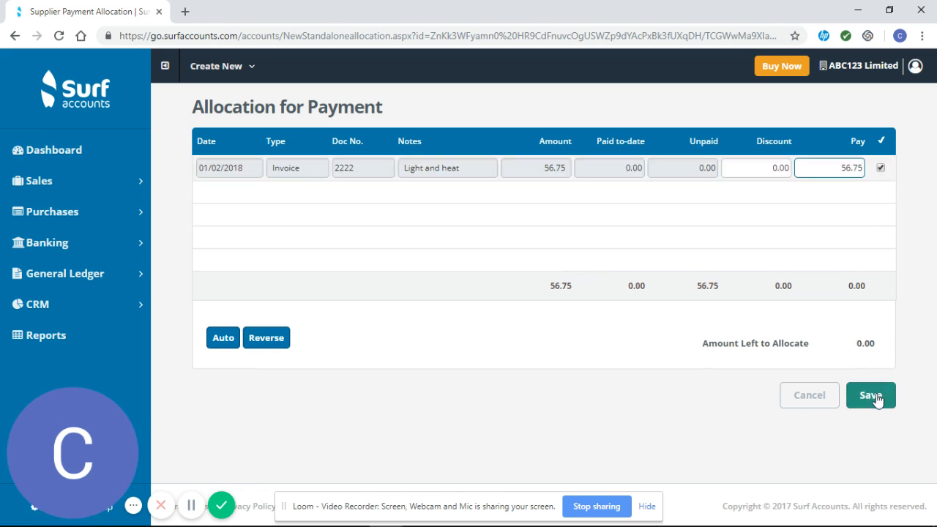
# Save the allocation so every payment shows Allocated Yes.
pyautogui.click(870, 396)
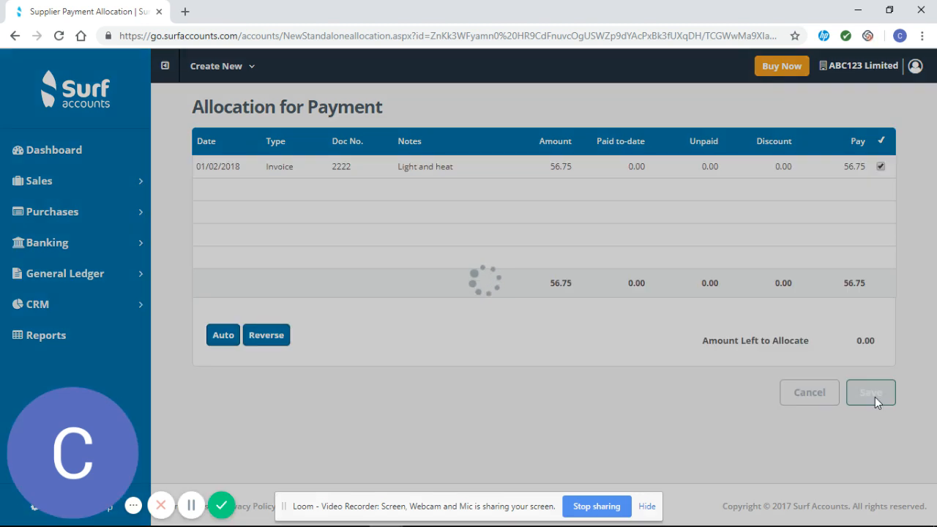
pyautogui.click(869, 393)
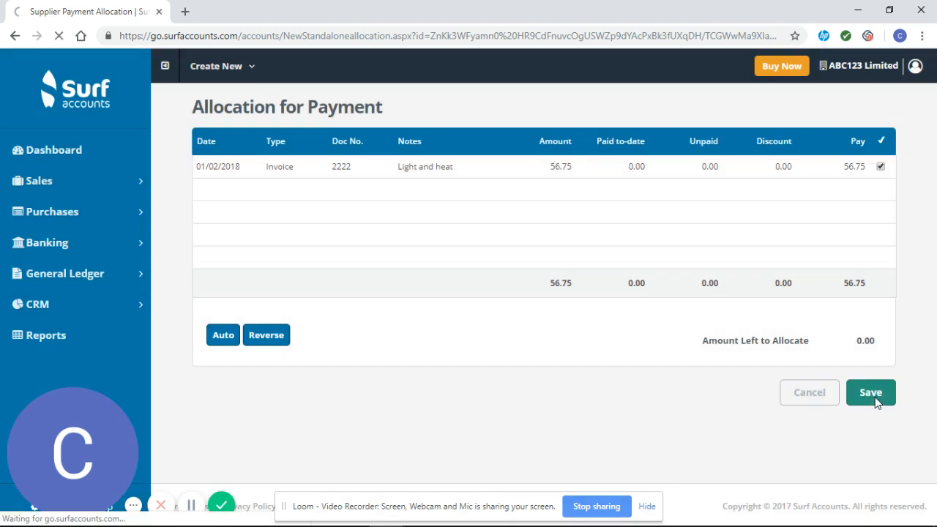
pyautogui.click(870, 392)
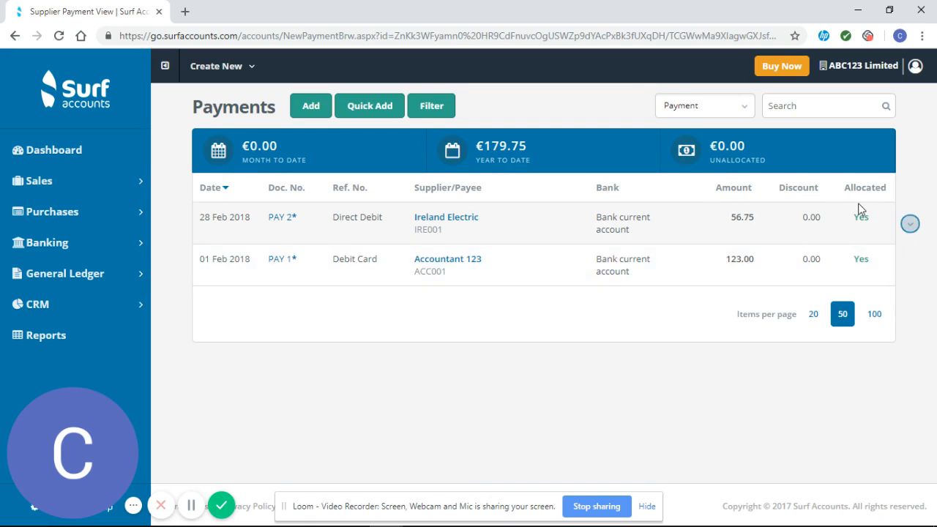
pyautogui.moveTo(866, 204)
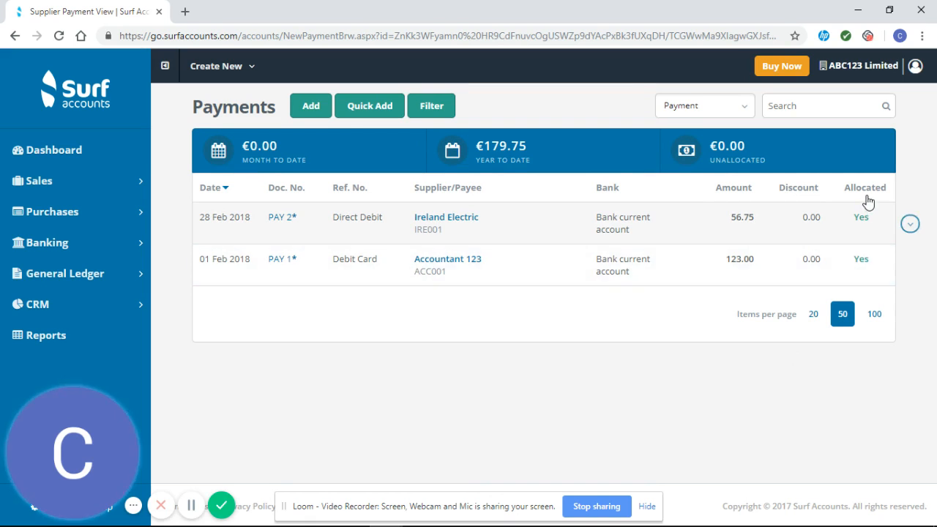
pyautogui.moveTo(542, 346)
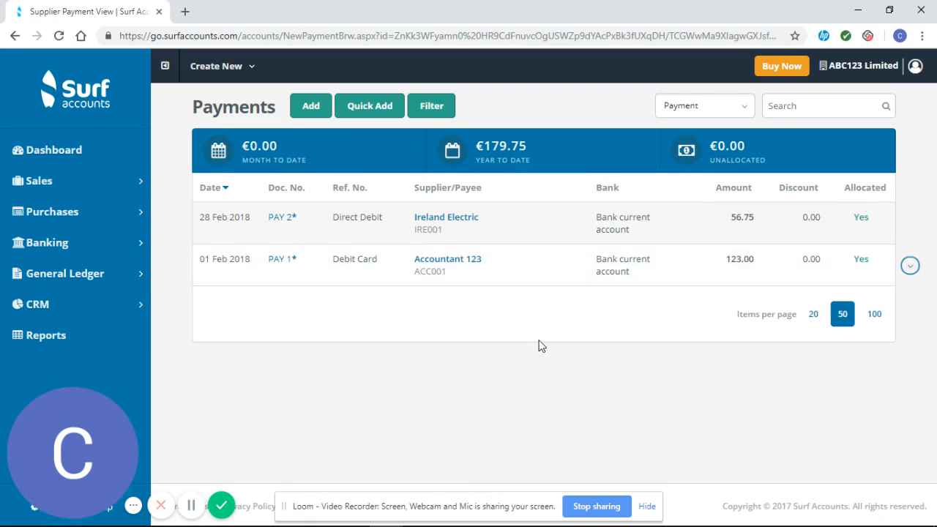